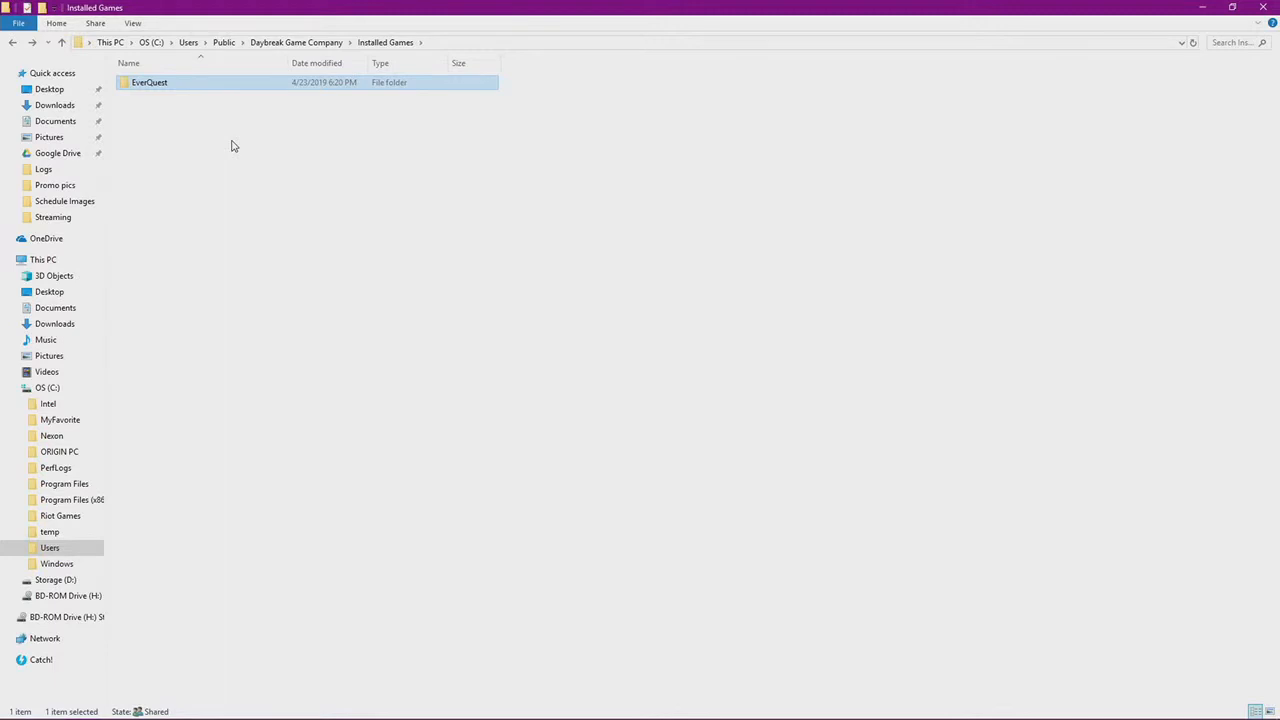
mouse_move(228, 156)
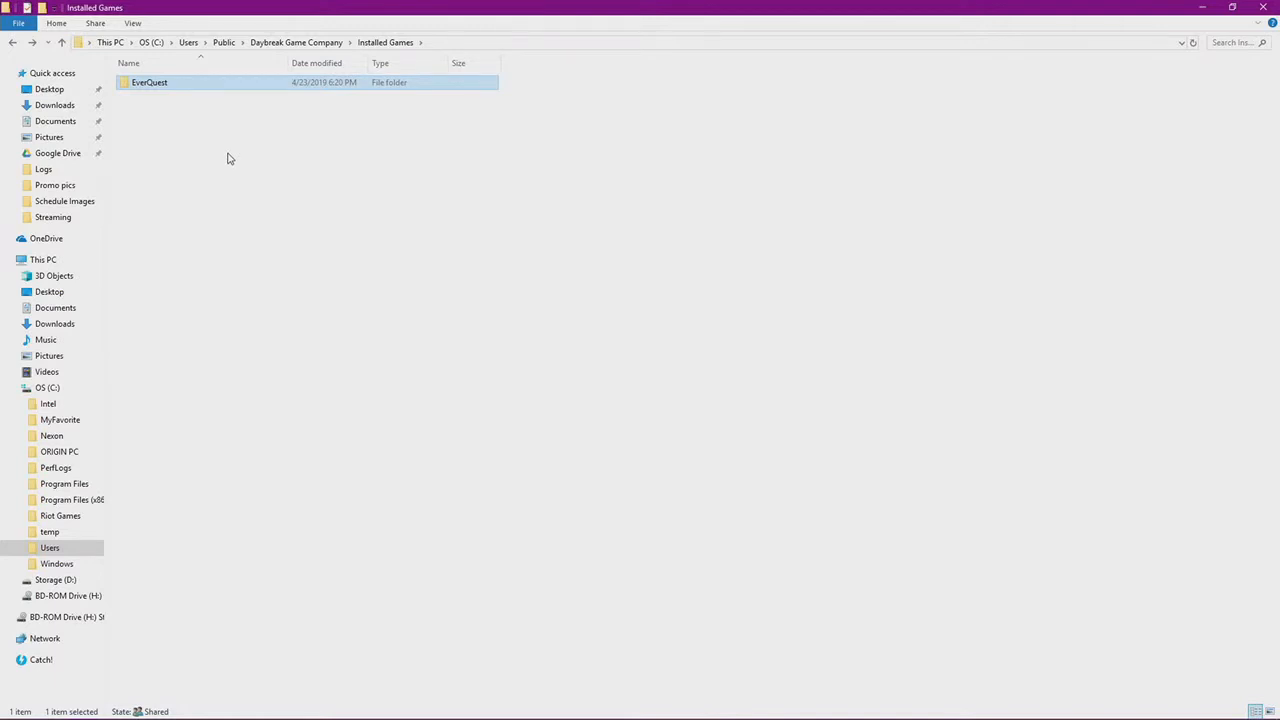
mouse_move(240, 164)
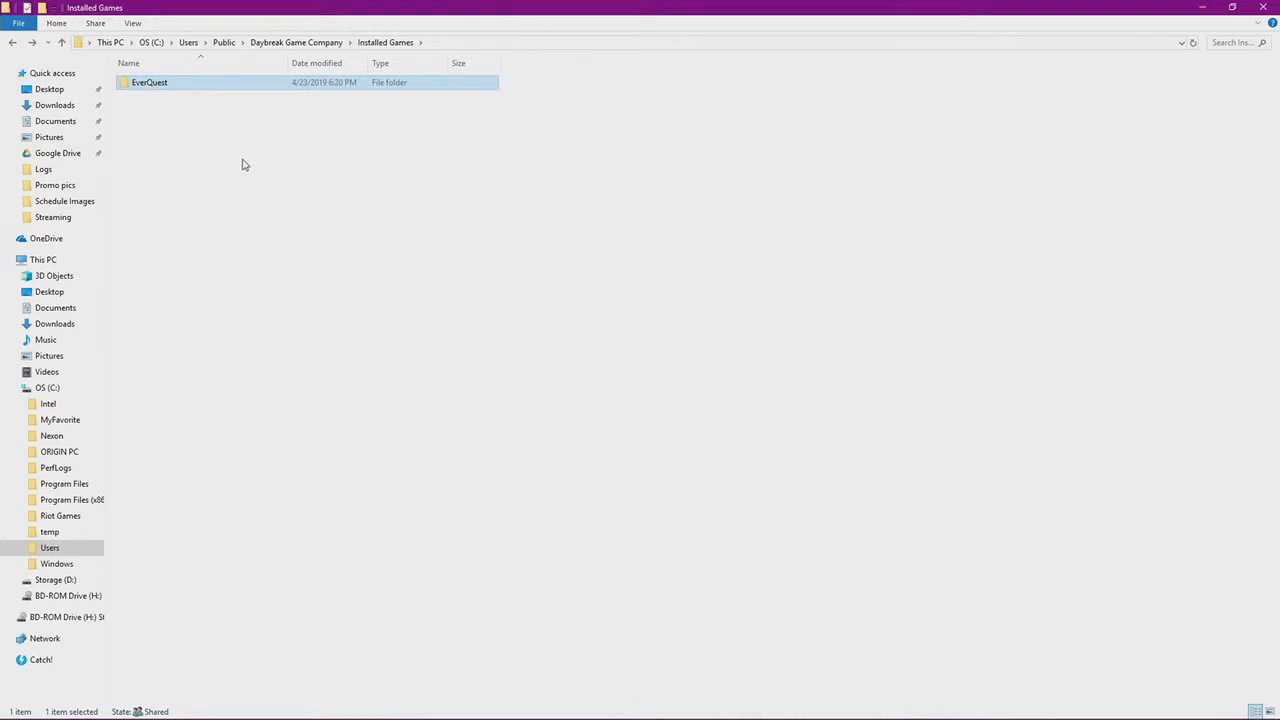
mouse_move(332, 88)
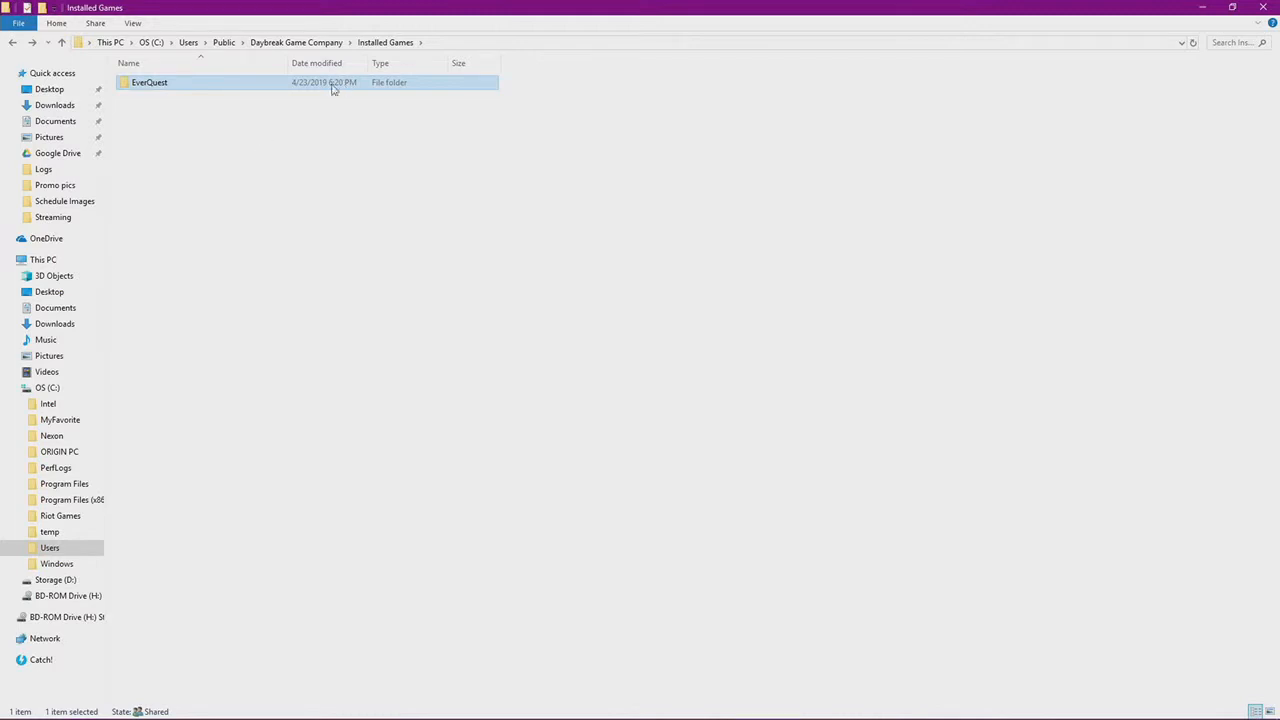
mouse_move(268, 84)
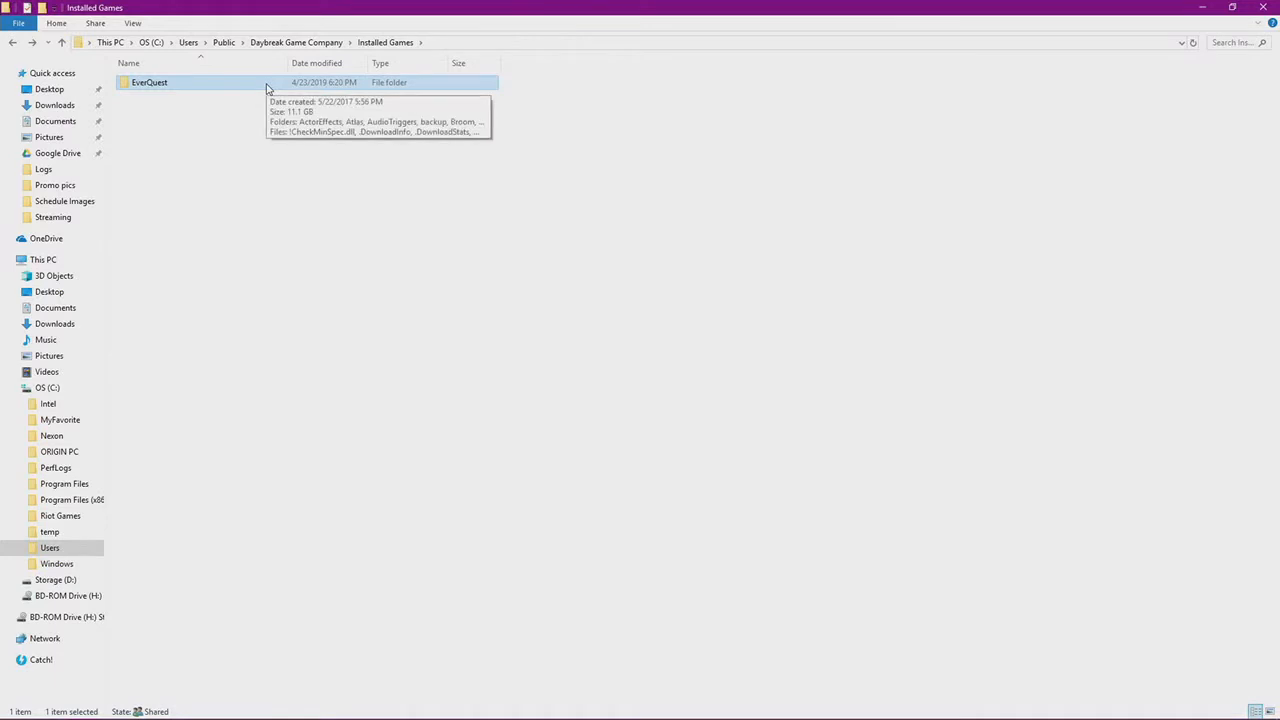
Delete the two spellsnew files (.edd and .eff) from the EverQuest game folder
double_click(148, 82)
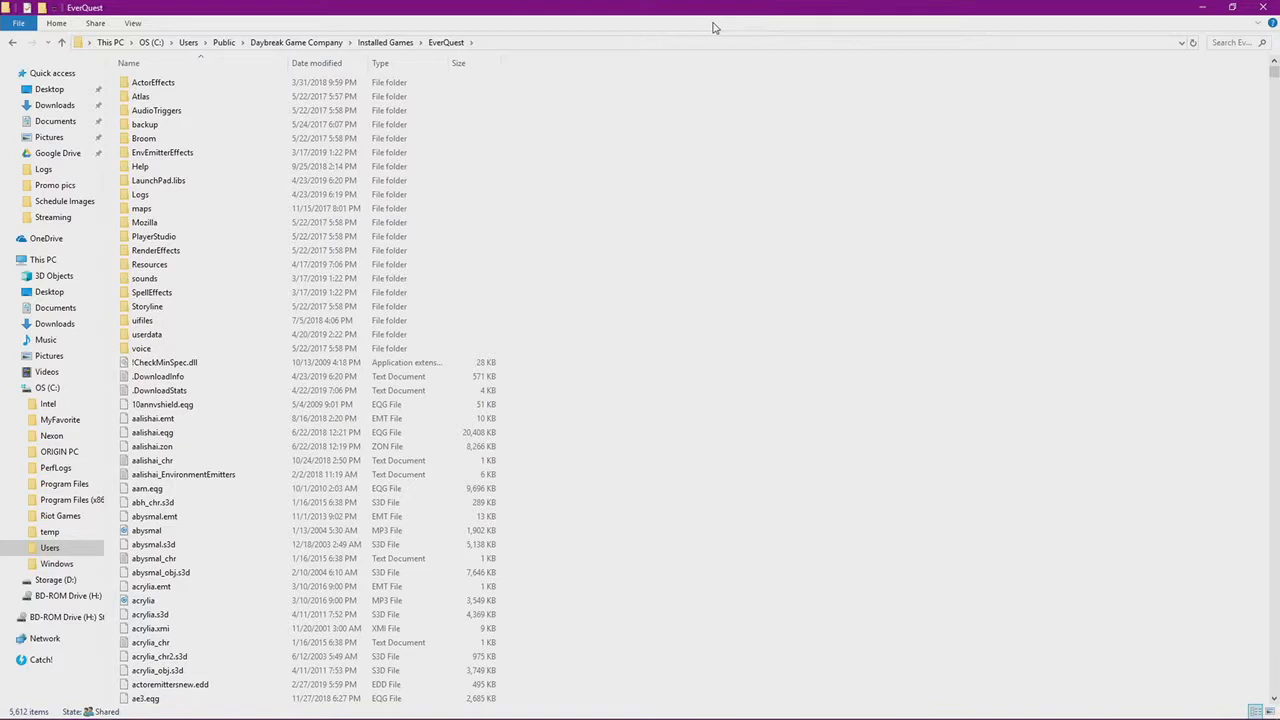
mouse_move(604, 8)
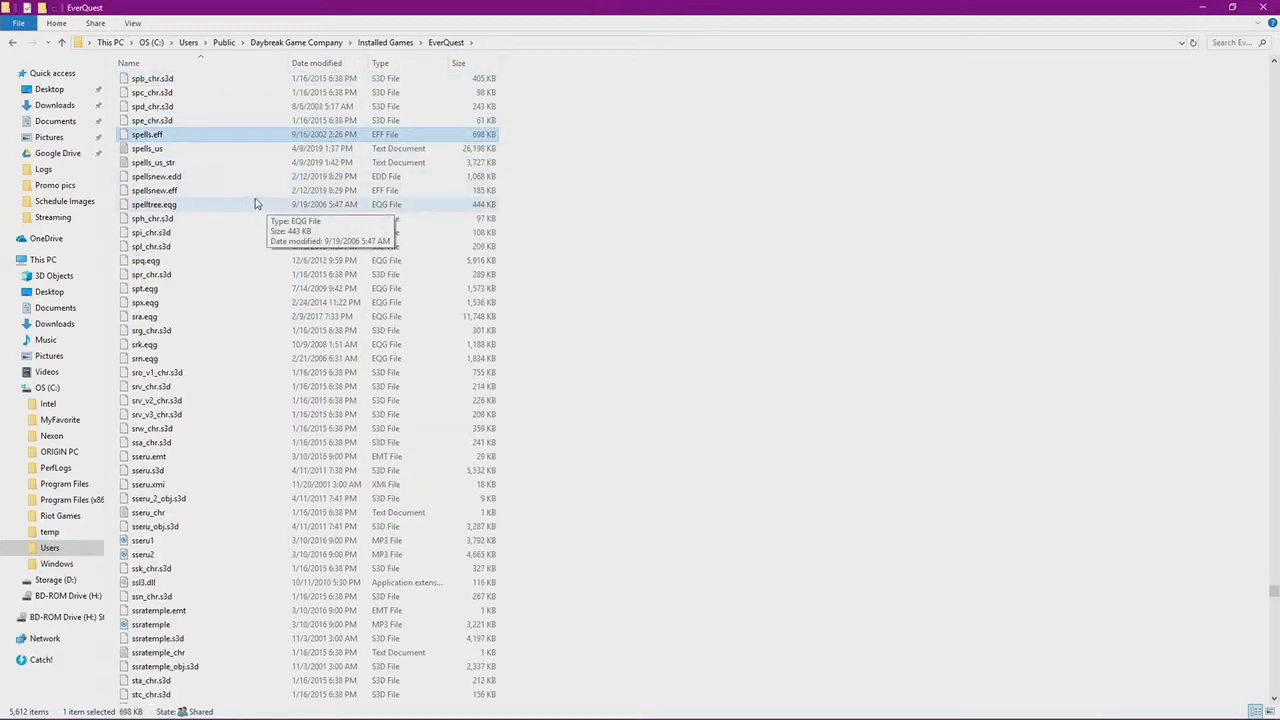
mouse_move(234, 150)
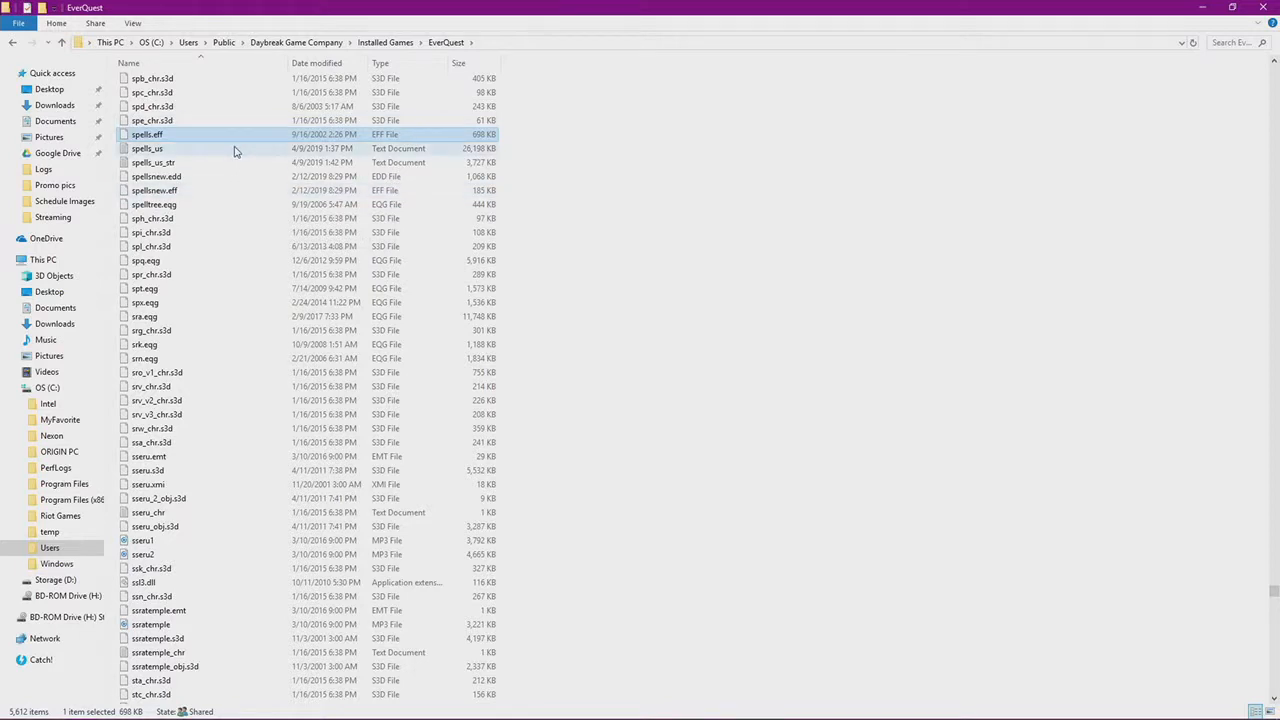
mouse_move(176, 180)
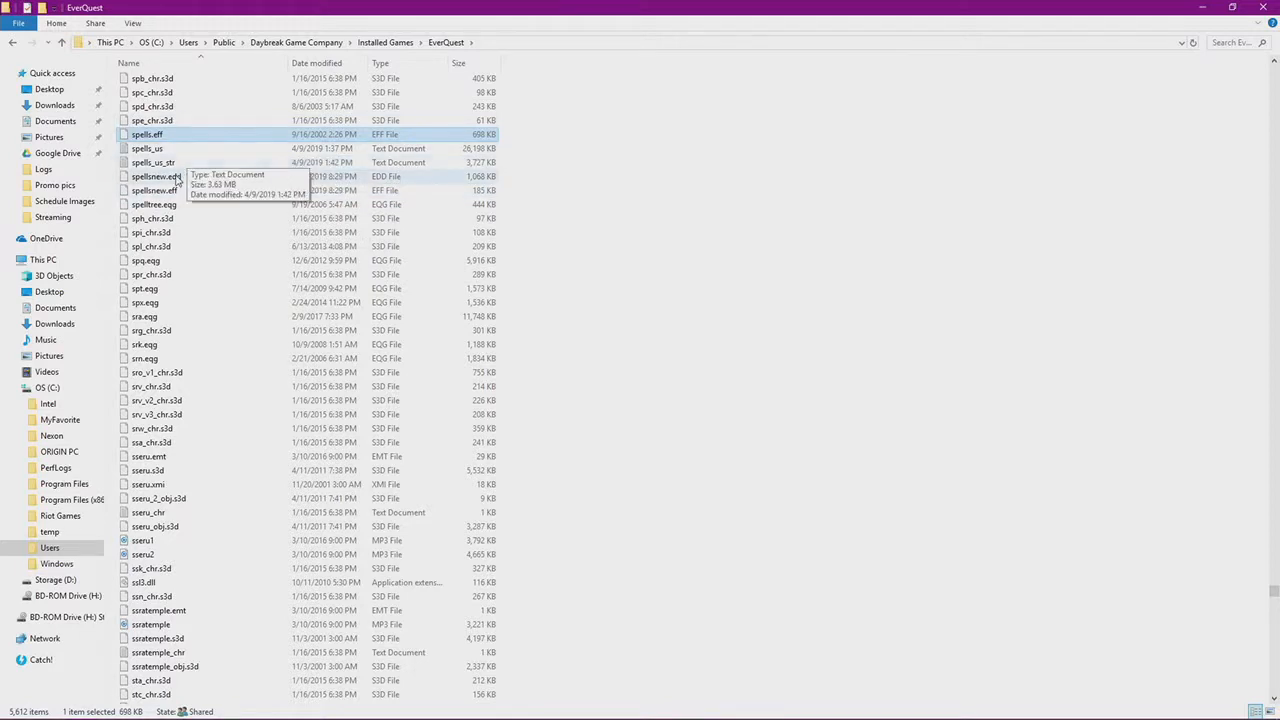
mouse_move(156, 176)
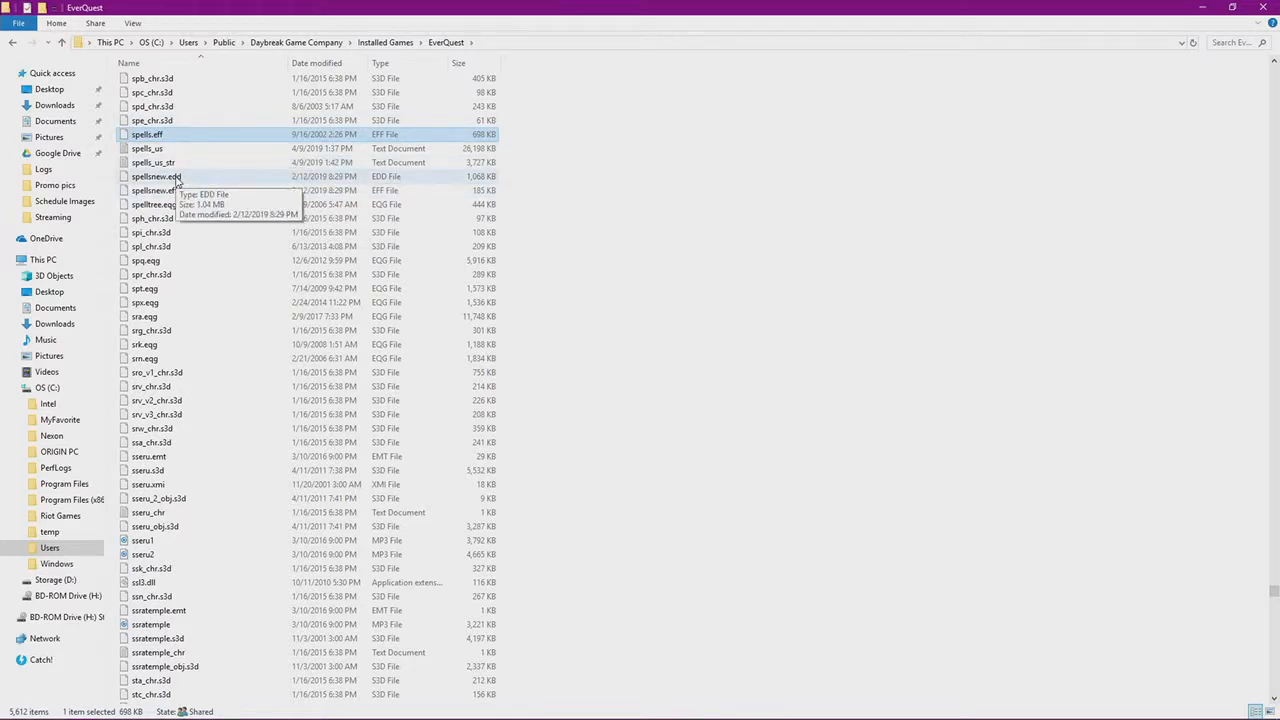
left_click(156, 176)
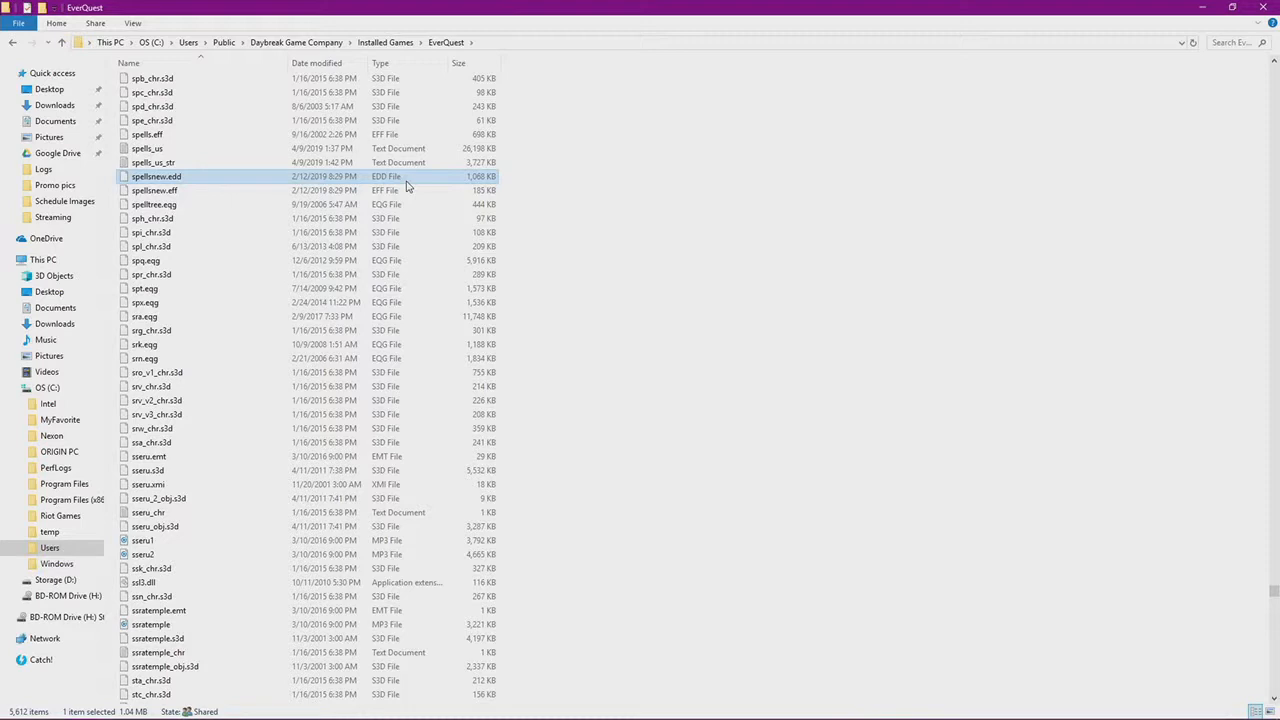
left_click(154, 190)
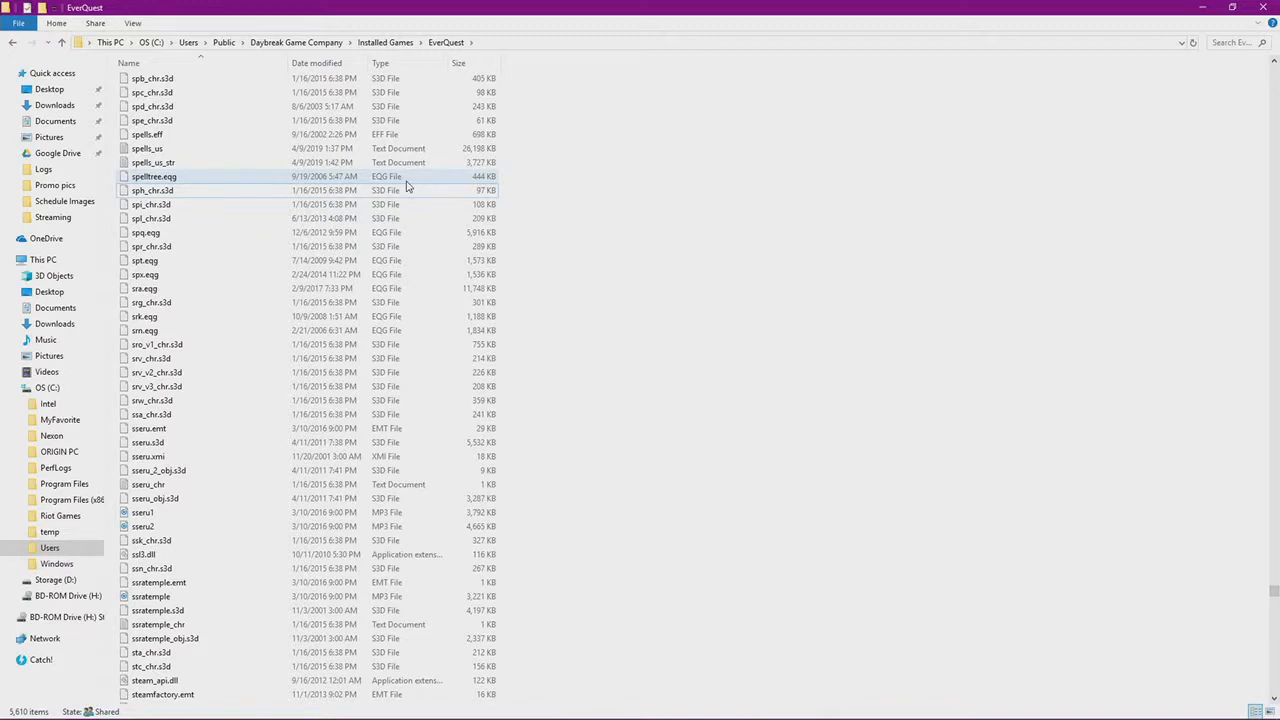
Browse the EverQuest installed games folder contents down to the EverQuest icon file
left_click(152, 162)
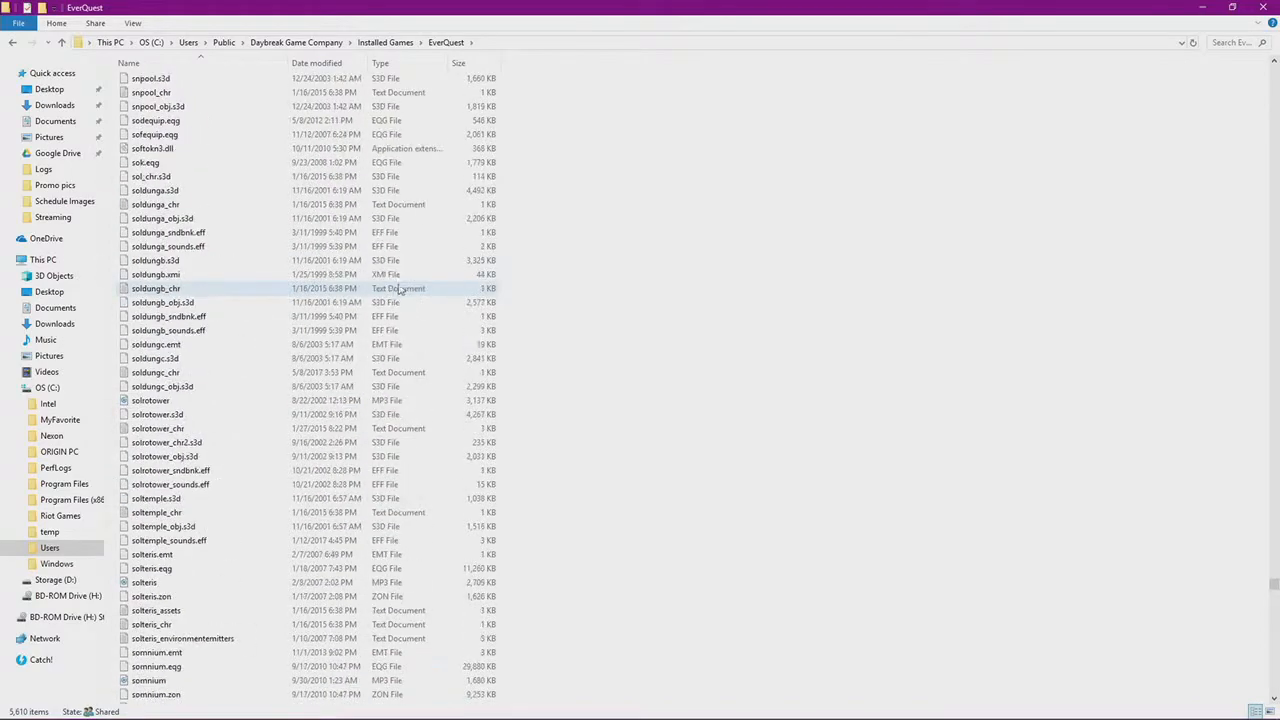
scroll("up", 3)
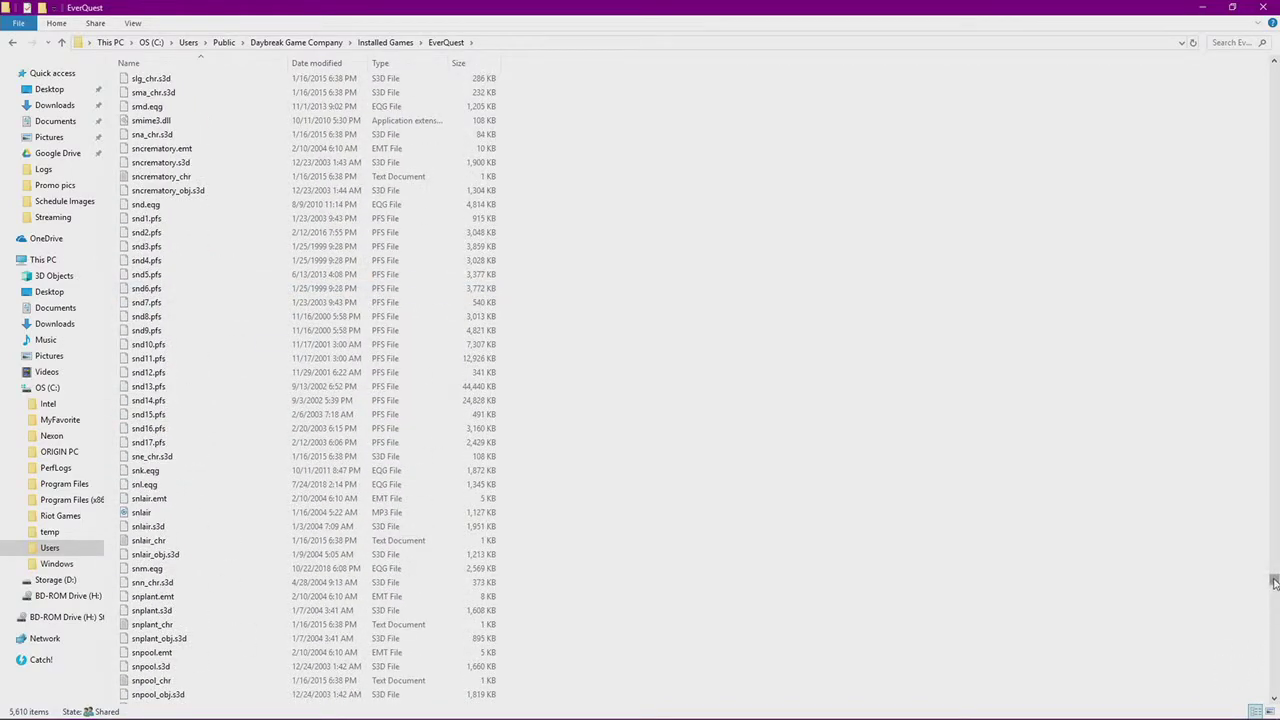
scroll("up", 3)
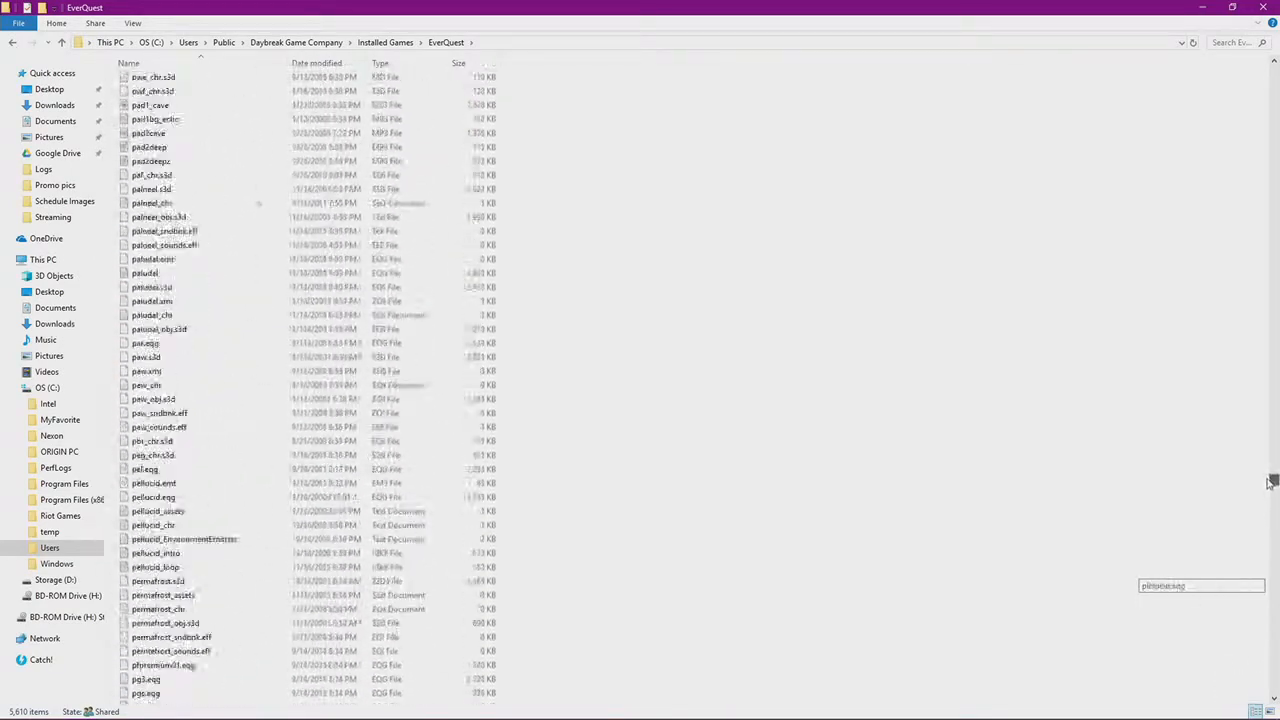
scroll("up", 3)
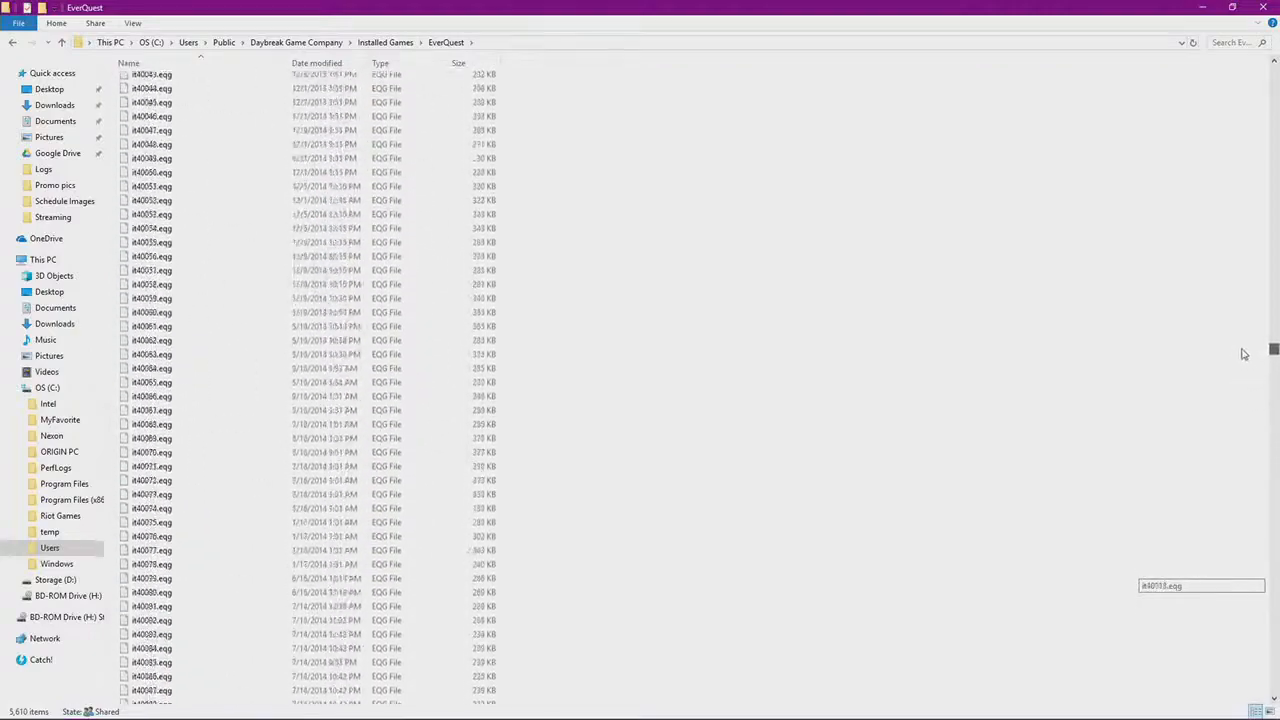
scroll("up", 3)
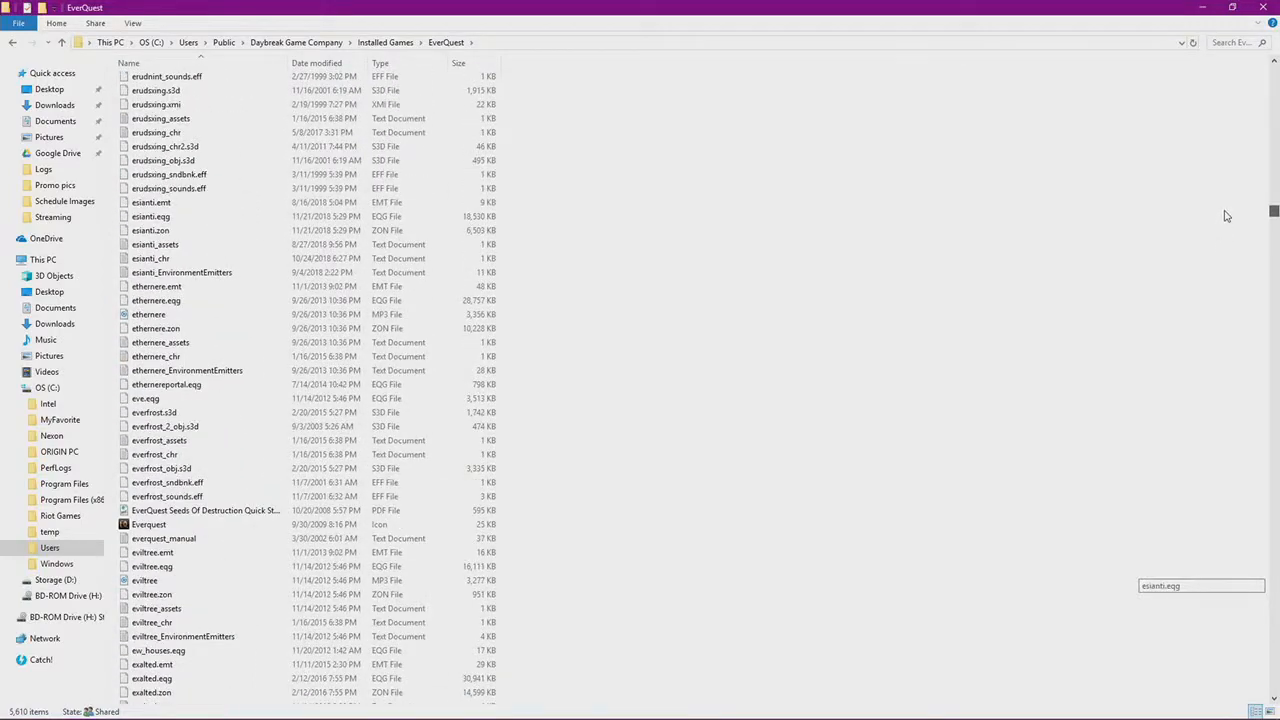
scroll("down", 3)
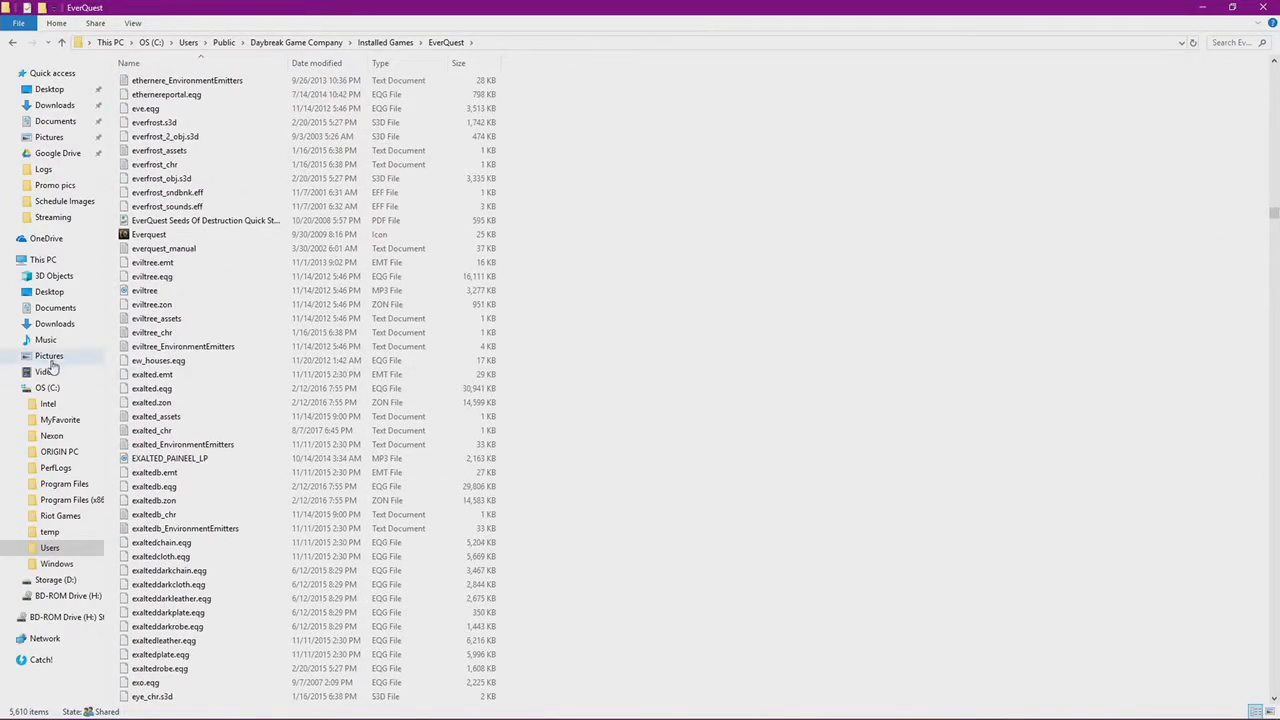
left_click(148, 234)
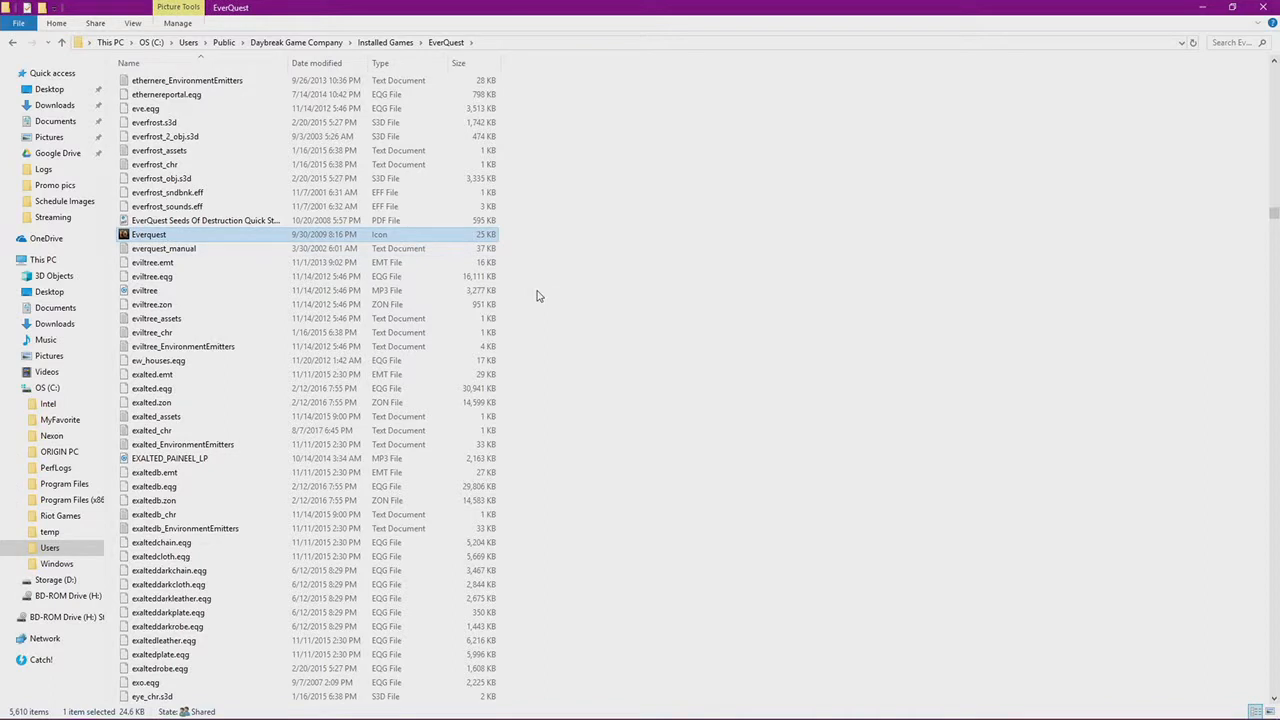
mouse_move(384, 244)
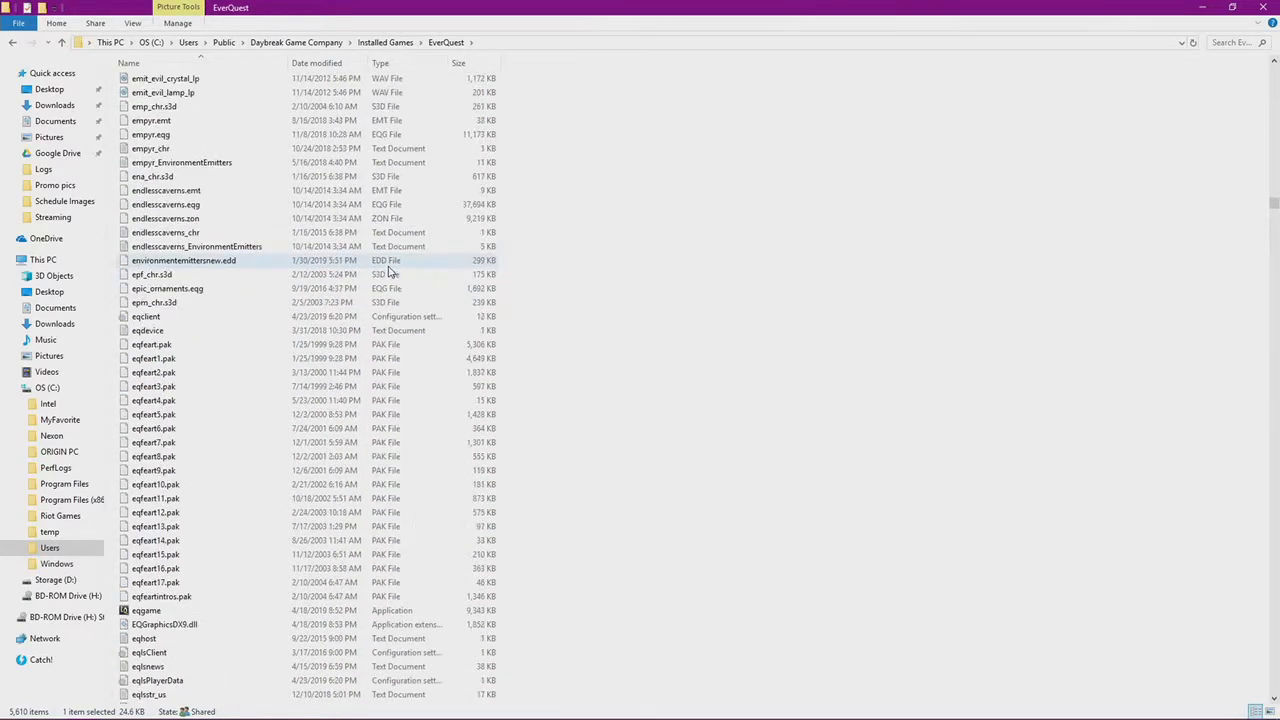
Locate and select the eqgame application in the EverQuest folder
scroll("down", 3)
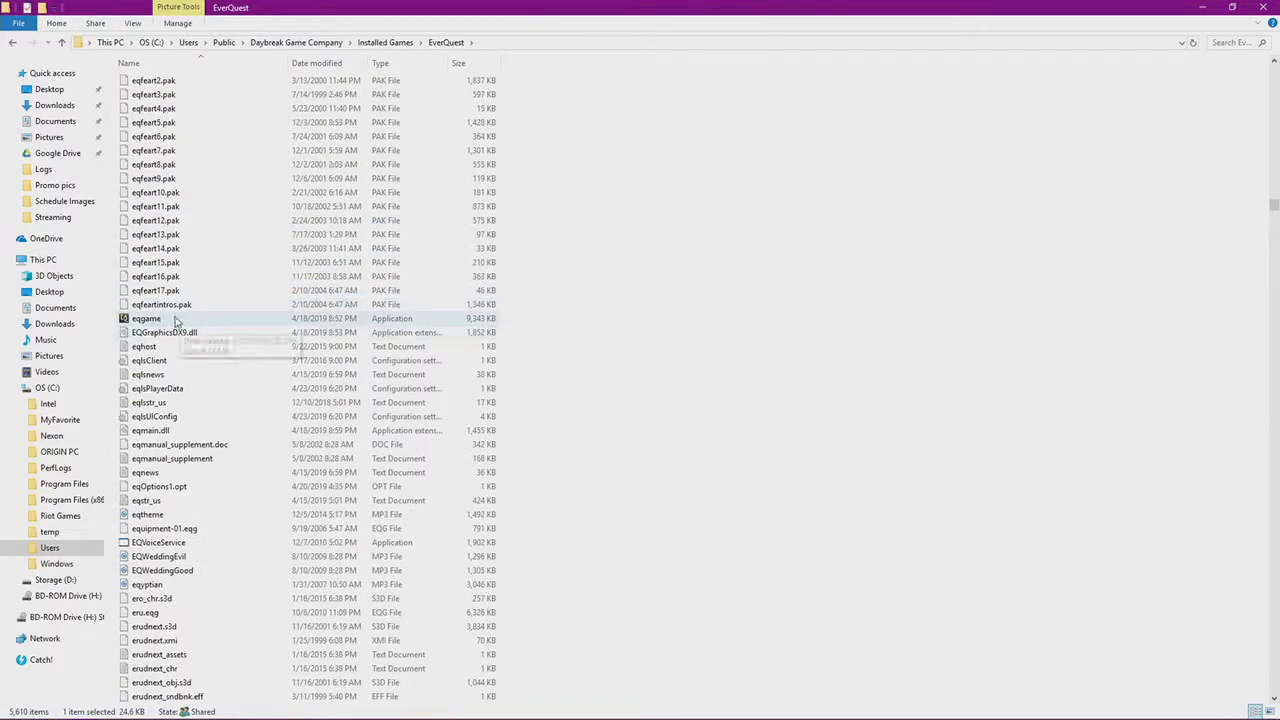
left_click(144, 318)
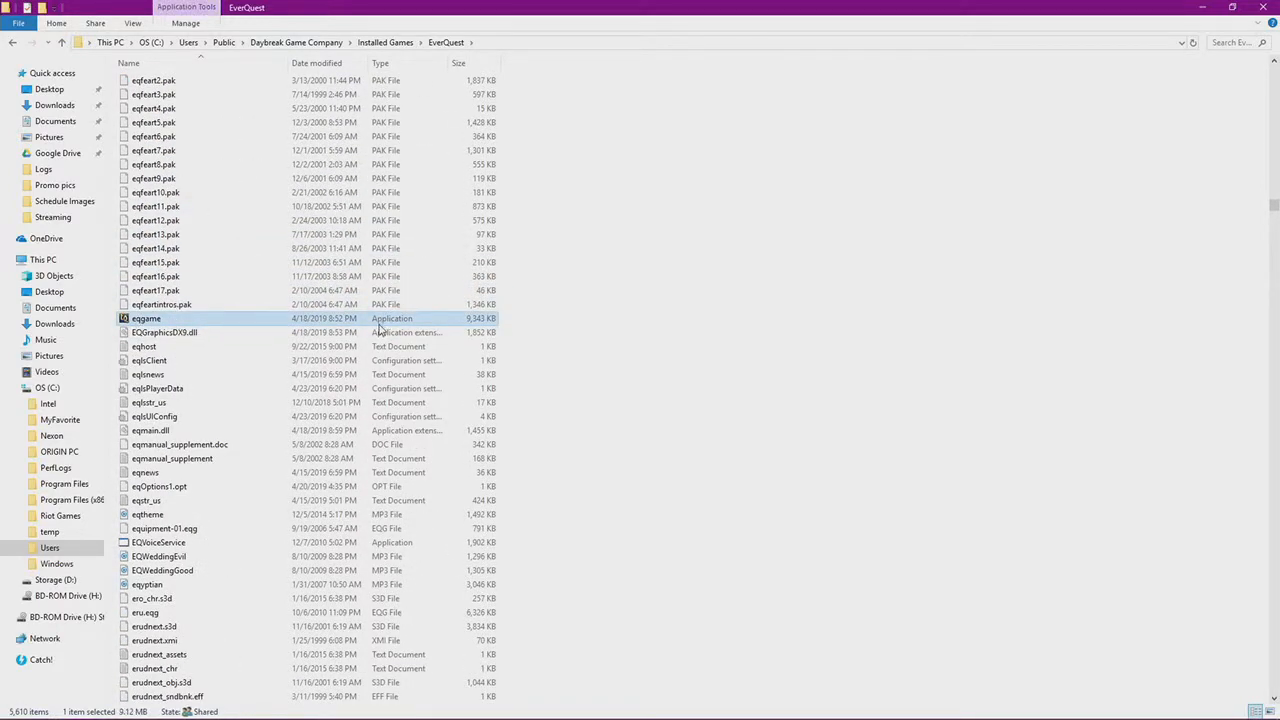
mouse_move(192, 324)
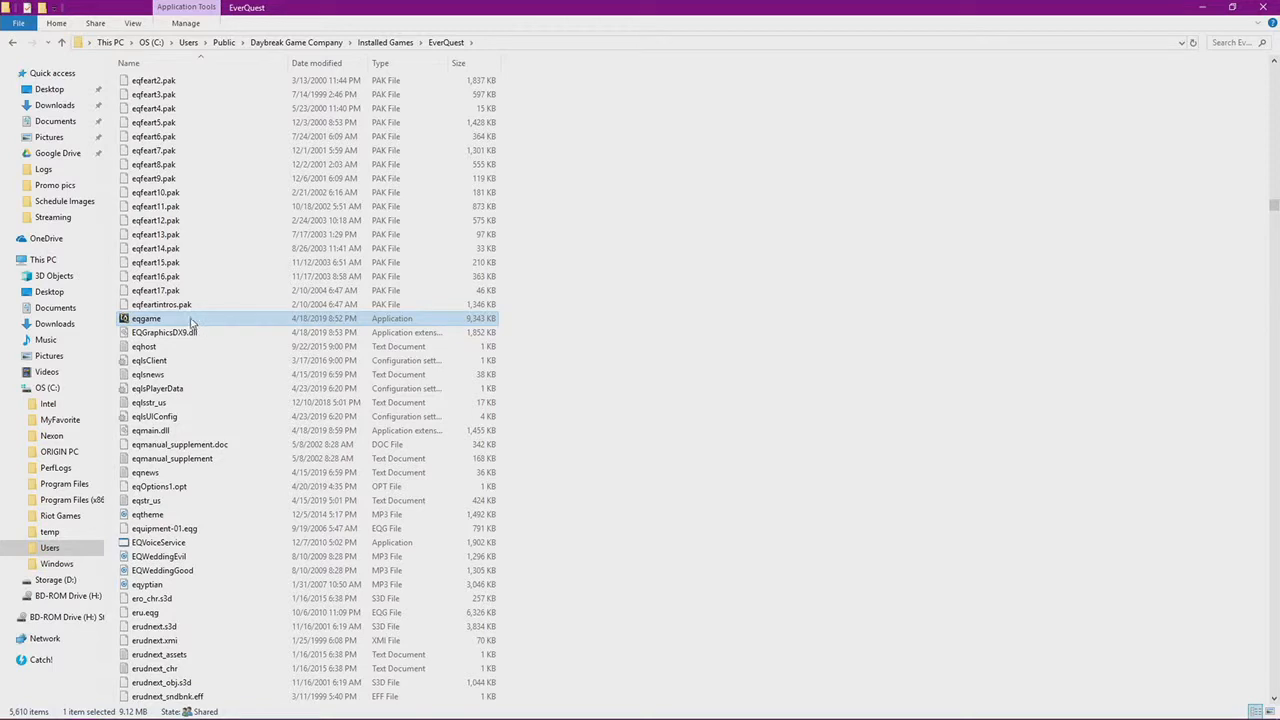
Create a shortcut to eqgame in the EverQuest folder via its context menu
right_click(146, 318)
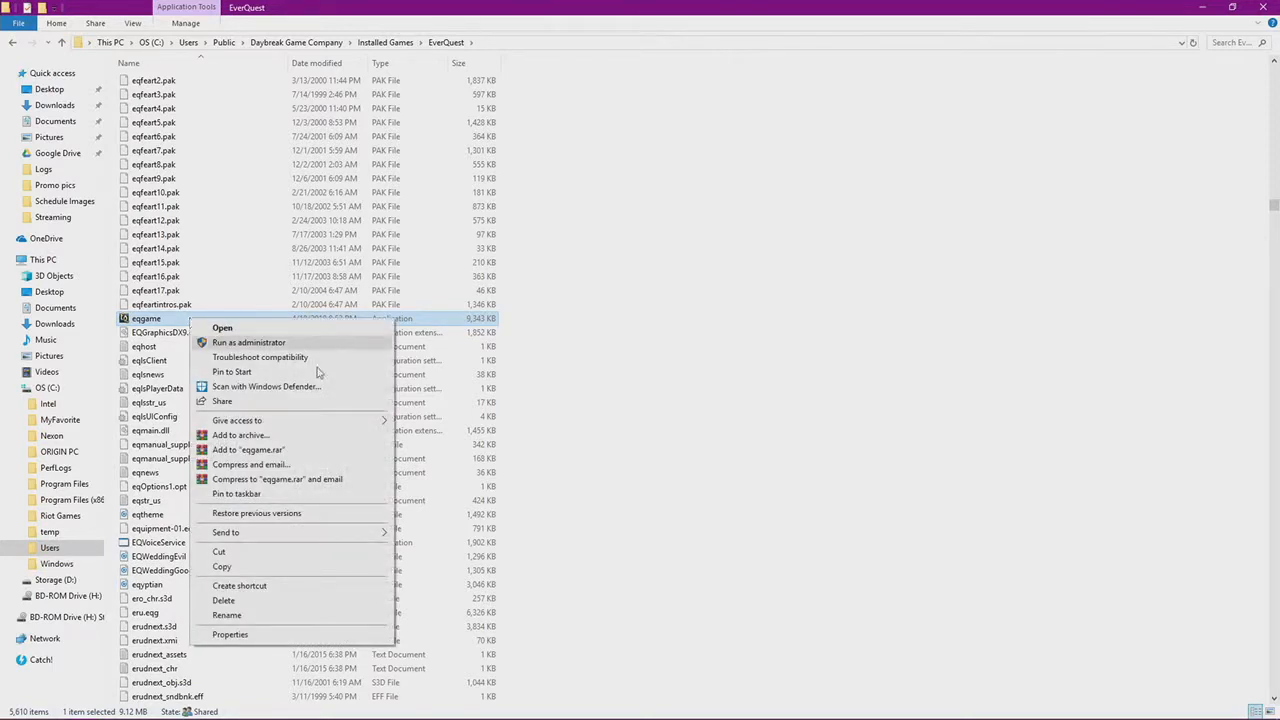
mouse_move(356, 588)
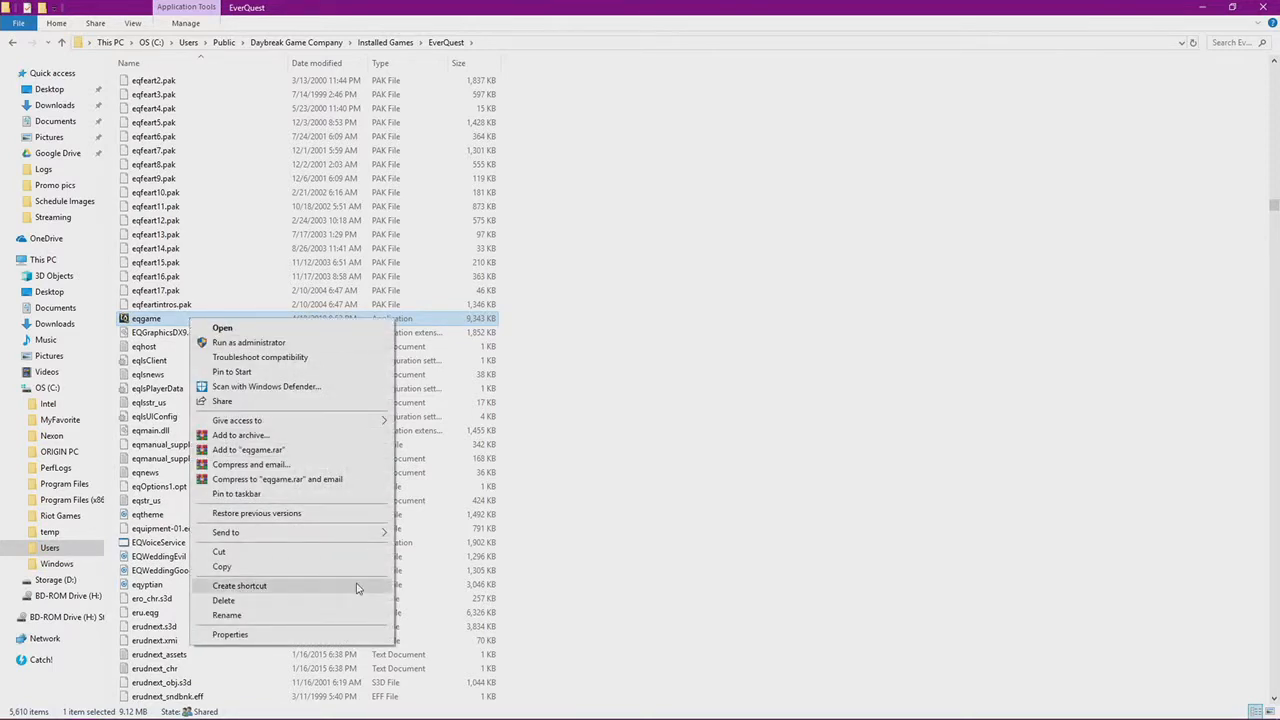
left_click(240, 584)
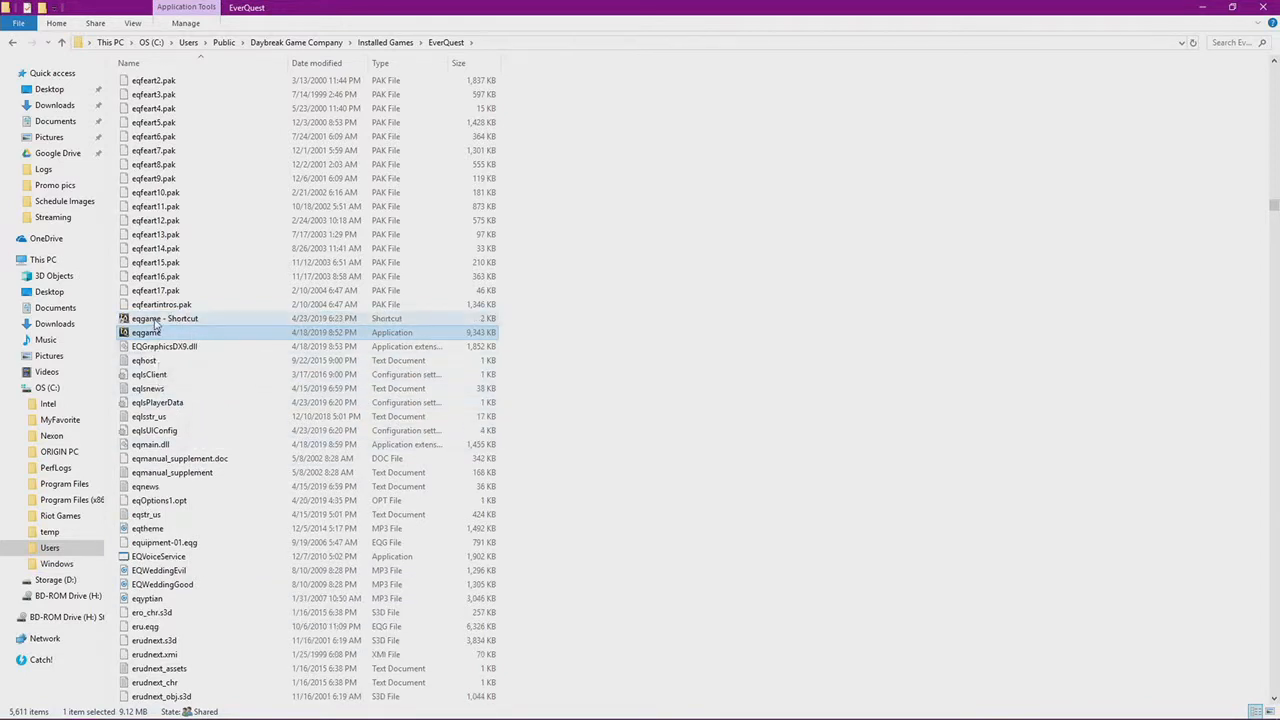
mouse_move(146, 332)
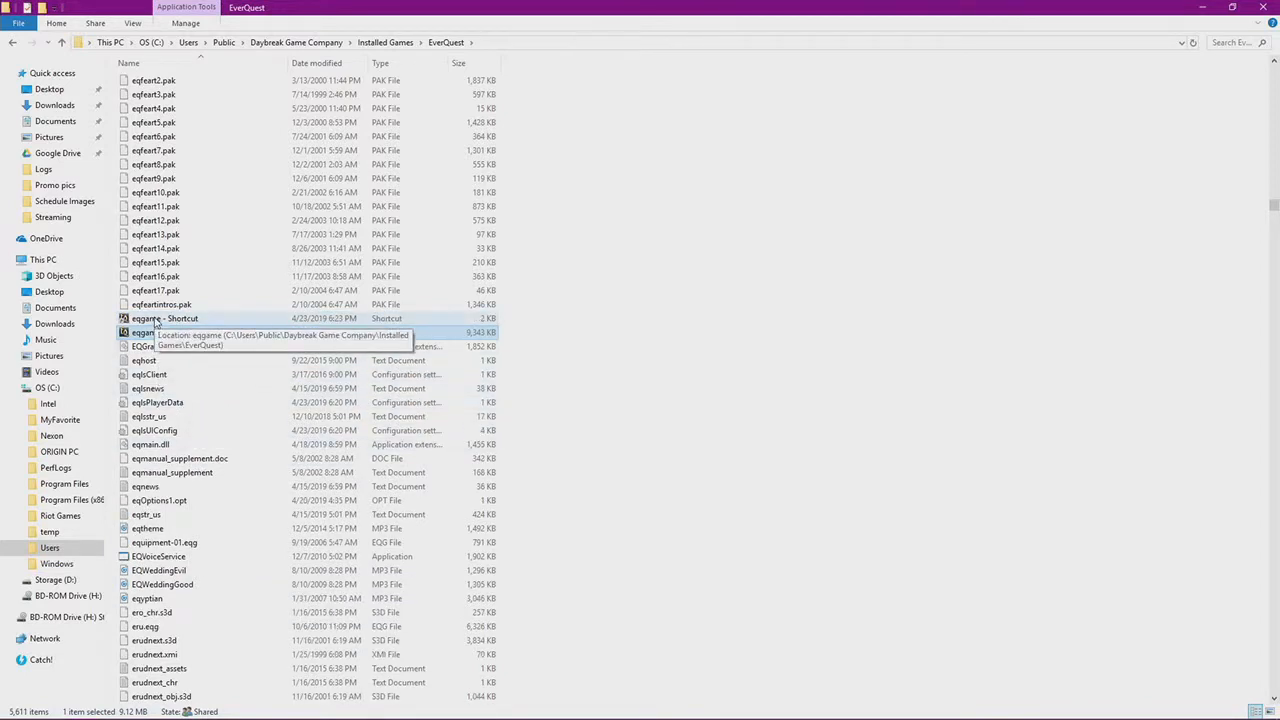
left_click(1232, 8)
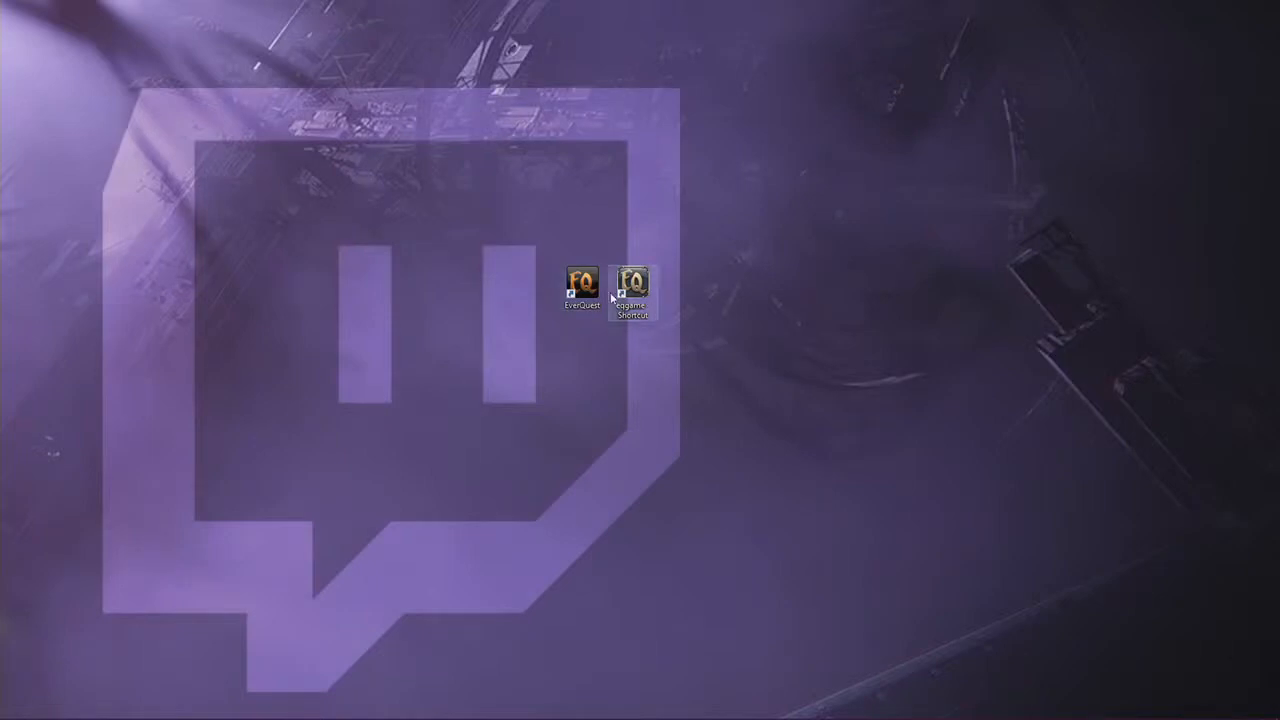
mouse_move(632, 284)
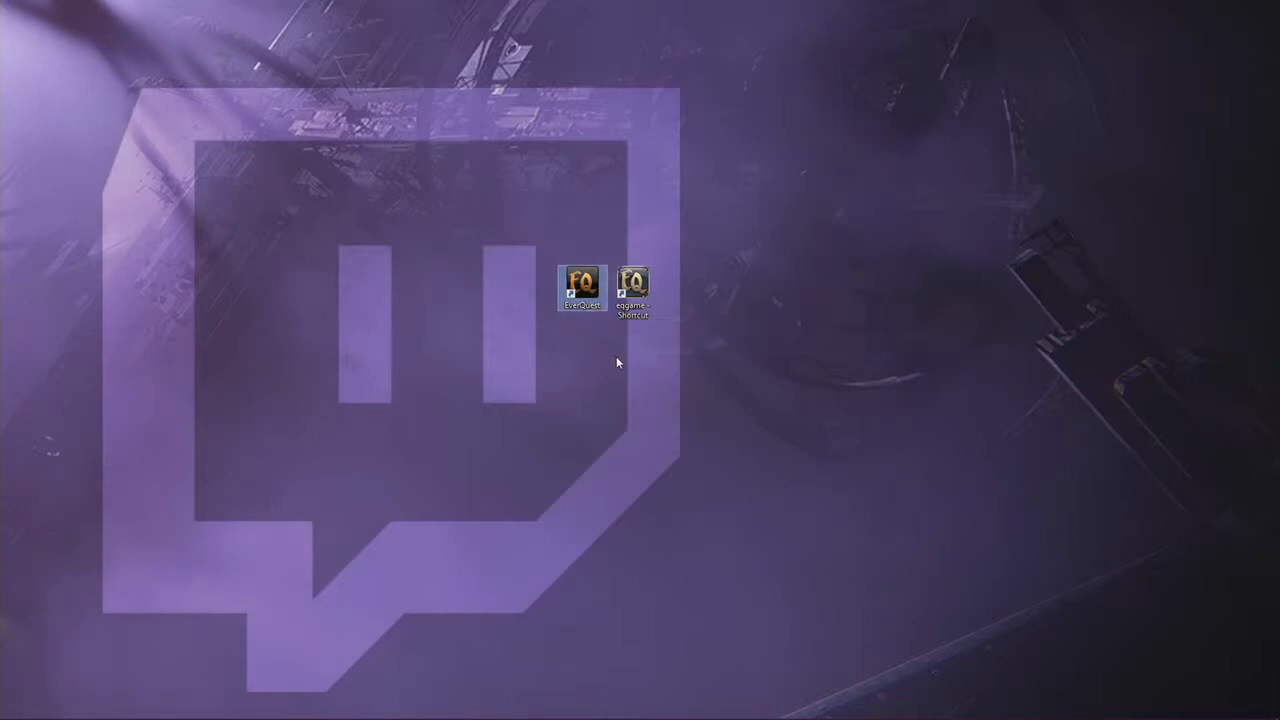
mouse_move(584, 288)
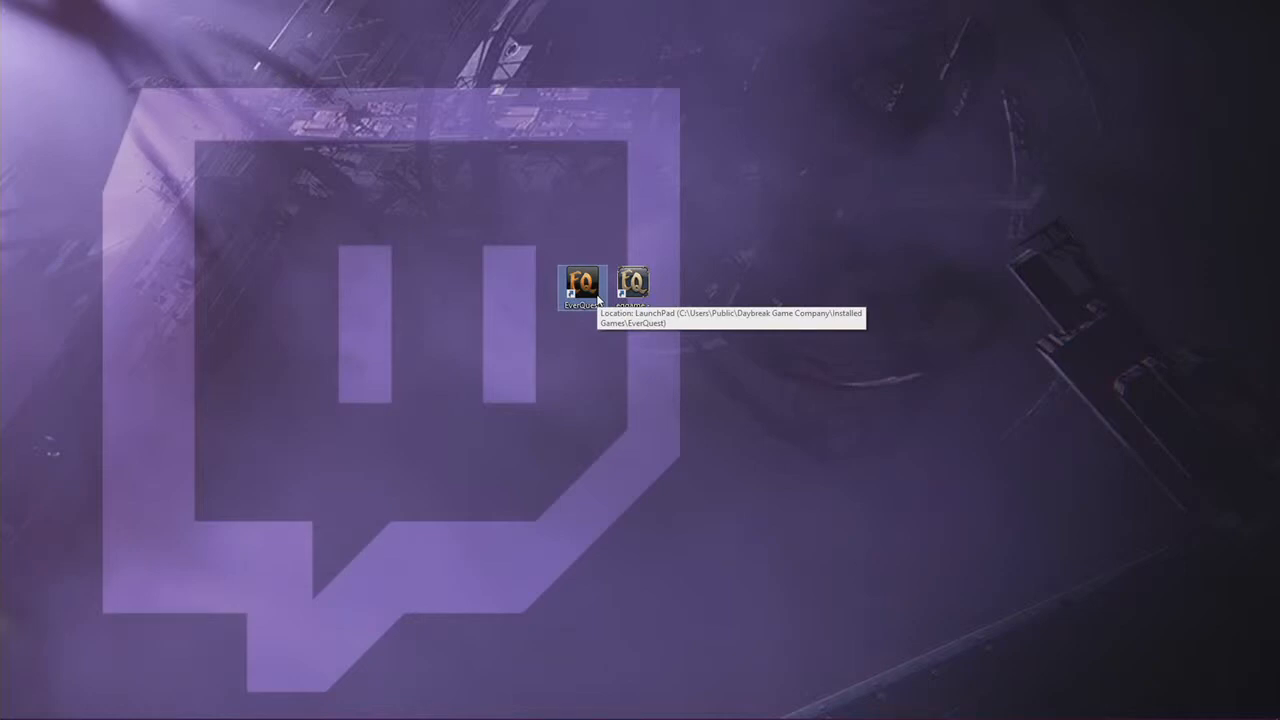
mouse_move(640, 344)
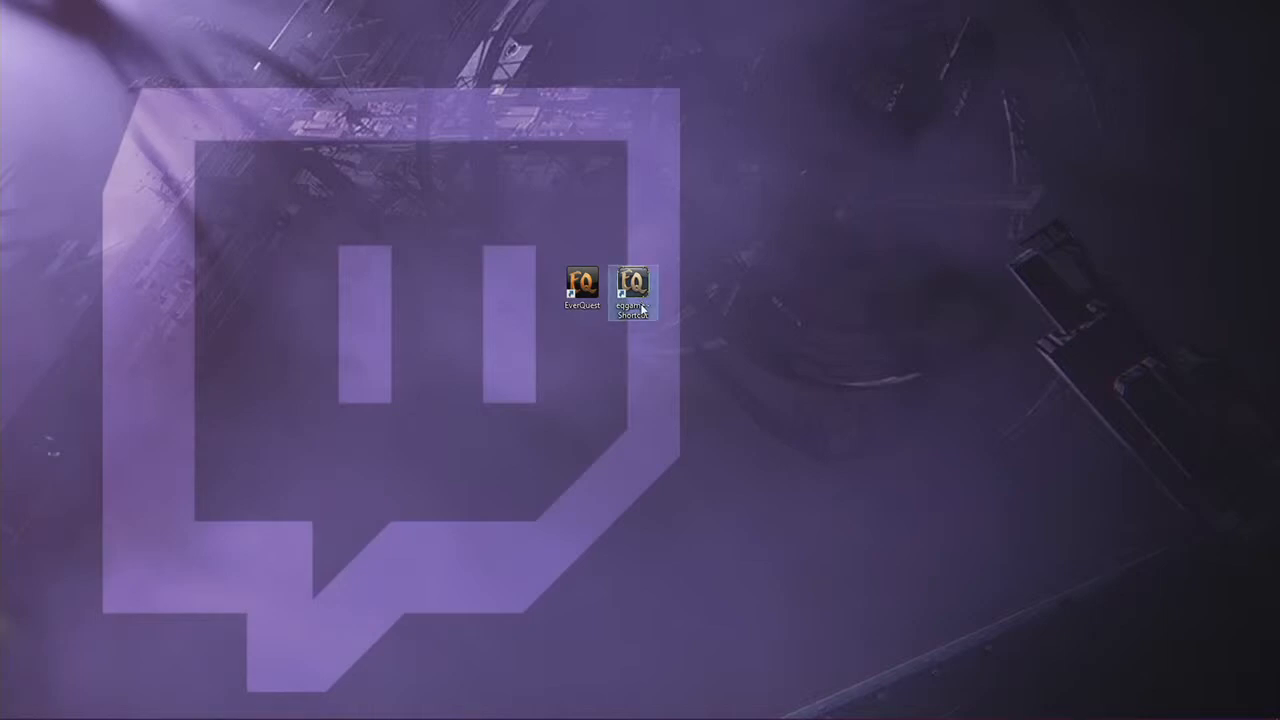
Append patchme to the eqgame shortcut's Target path in Properties and save it
right_click(632, 290)
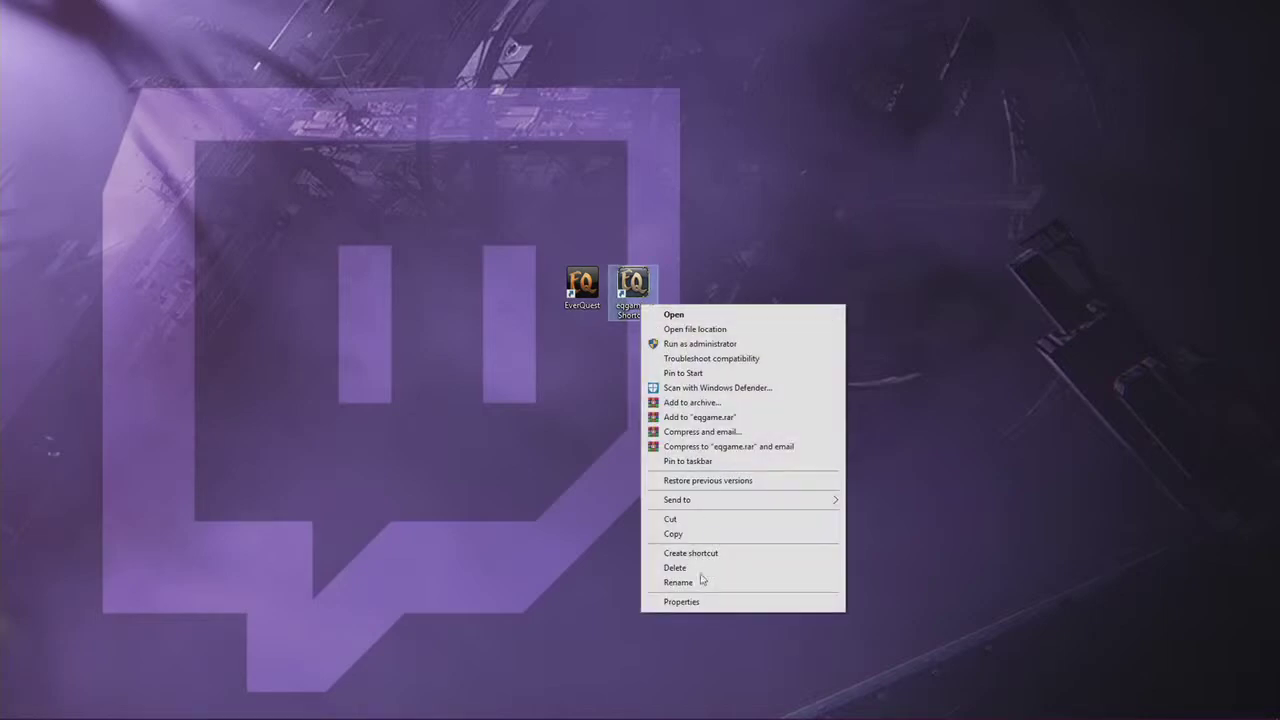
left_click(680, 600)
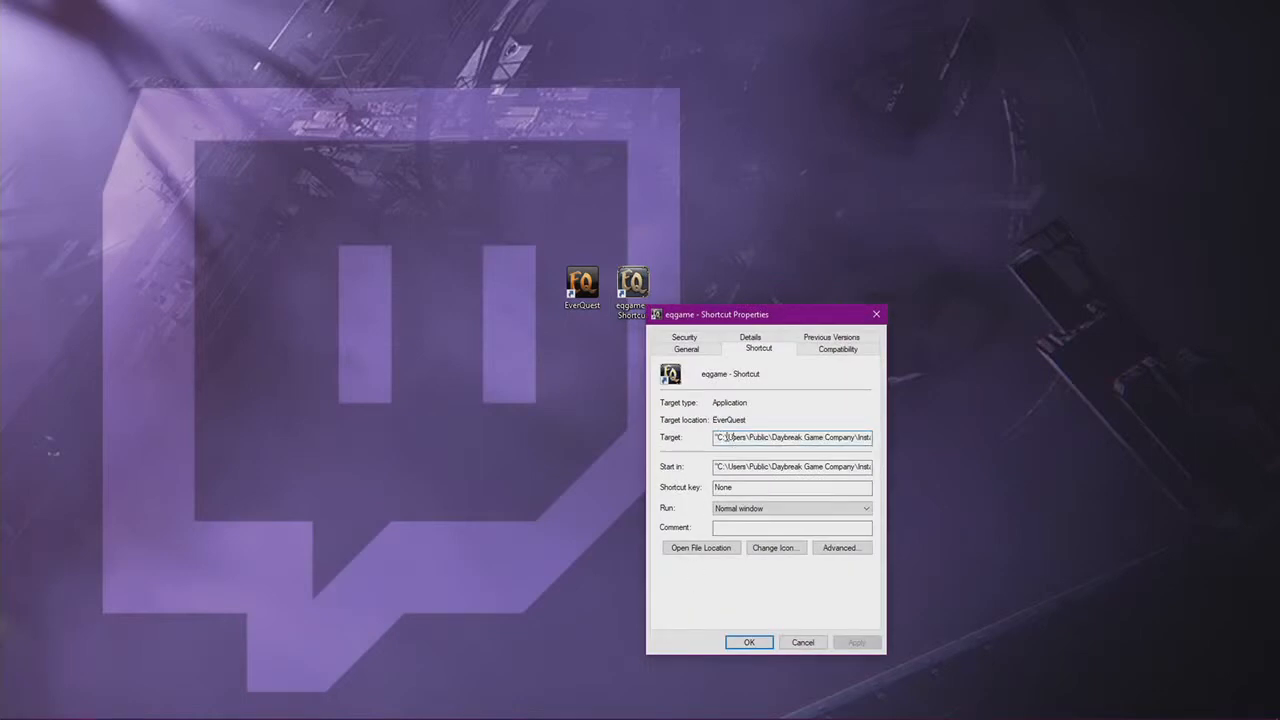
triple_click(792, 436)
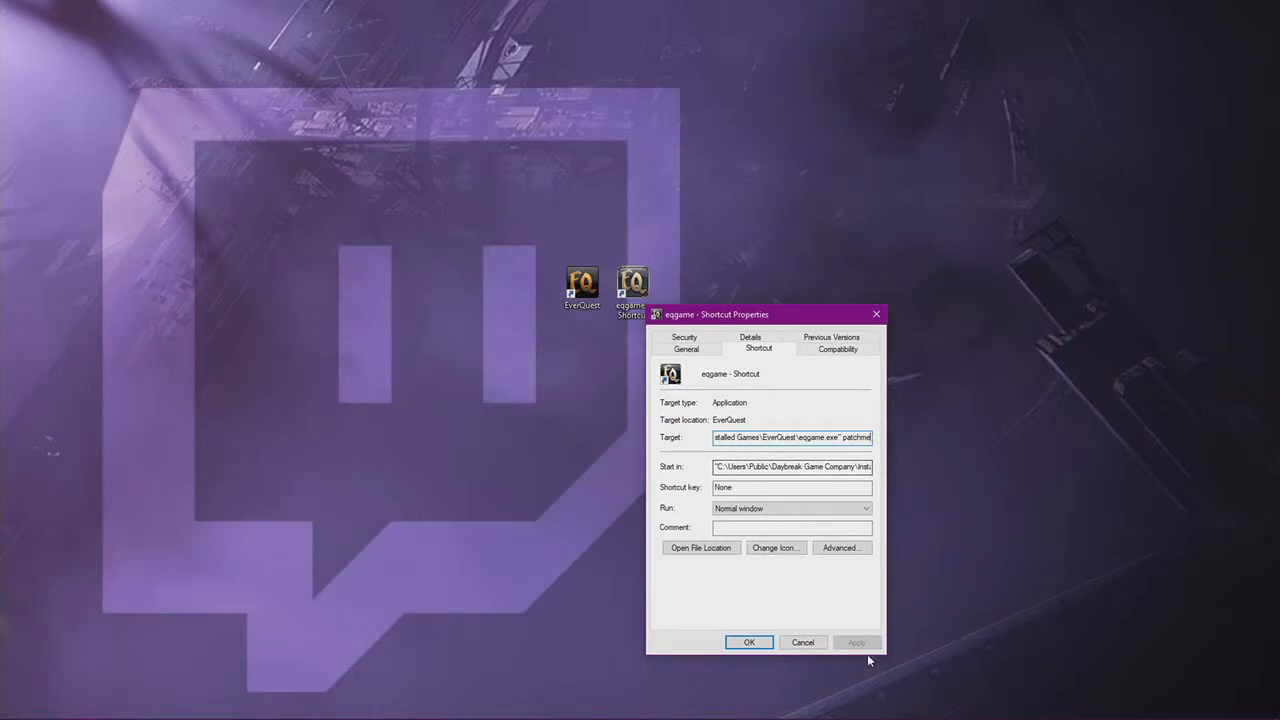
left_click(748, 642)
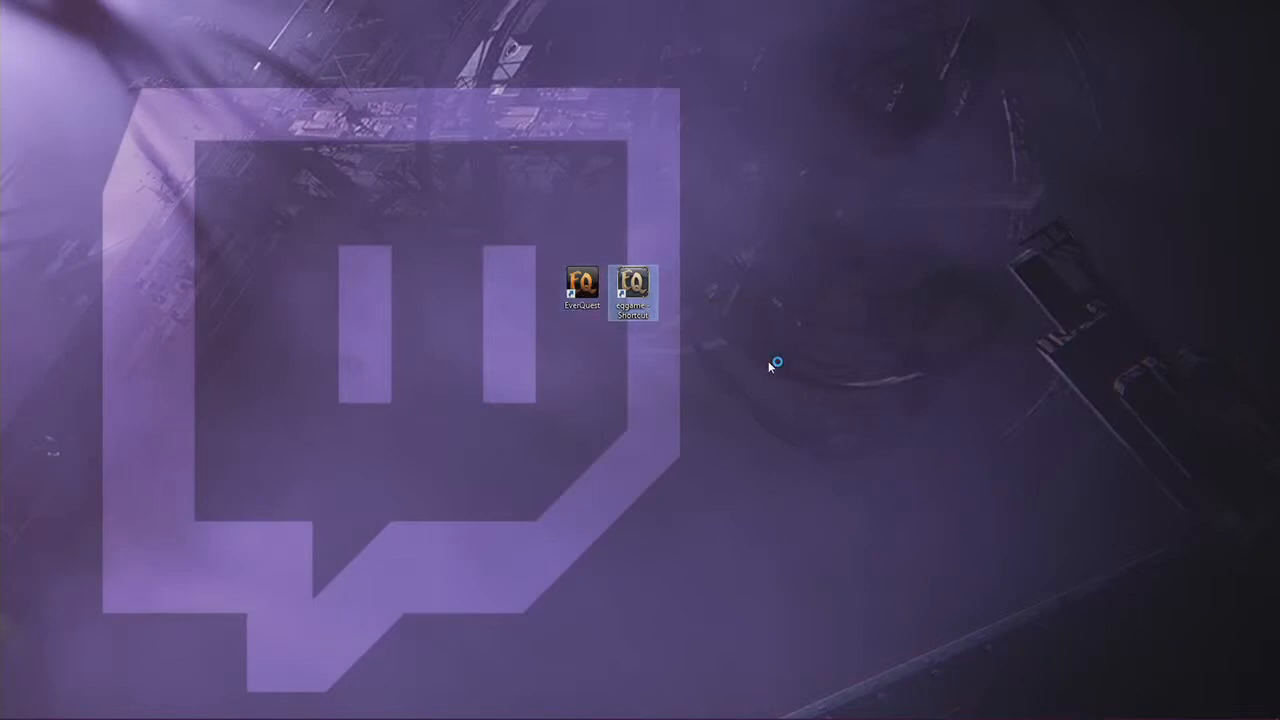
Launch EverQuest from the patchme shortcut and agree to the EULA to enter the game
double_click(580, 284)
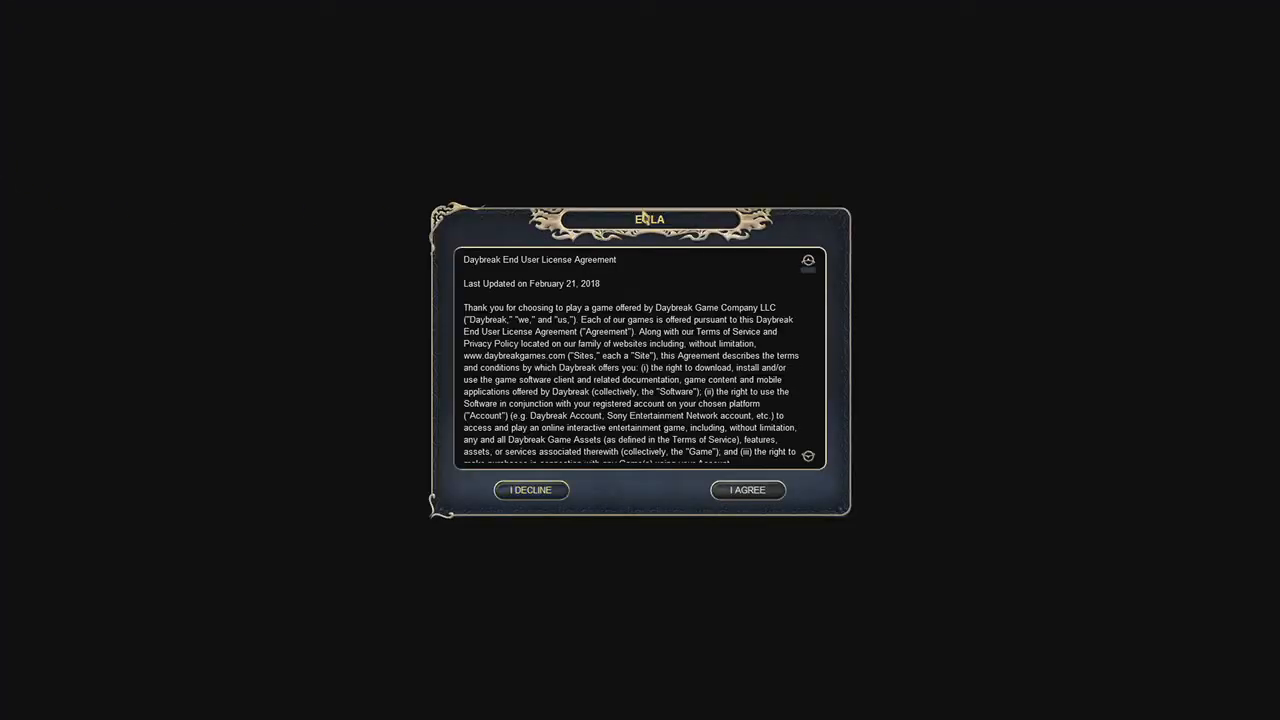
mouse_move(748, 490)
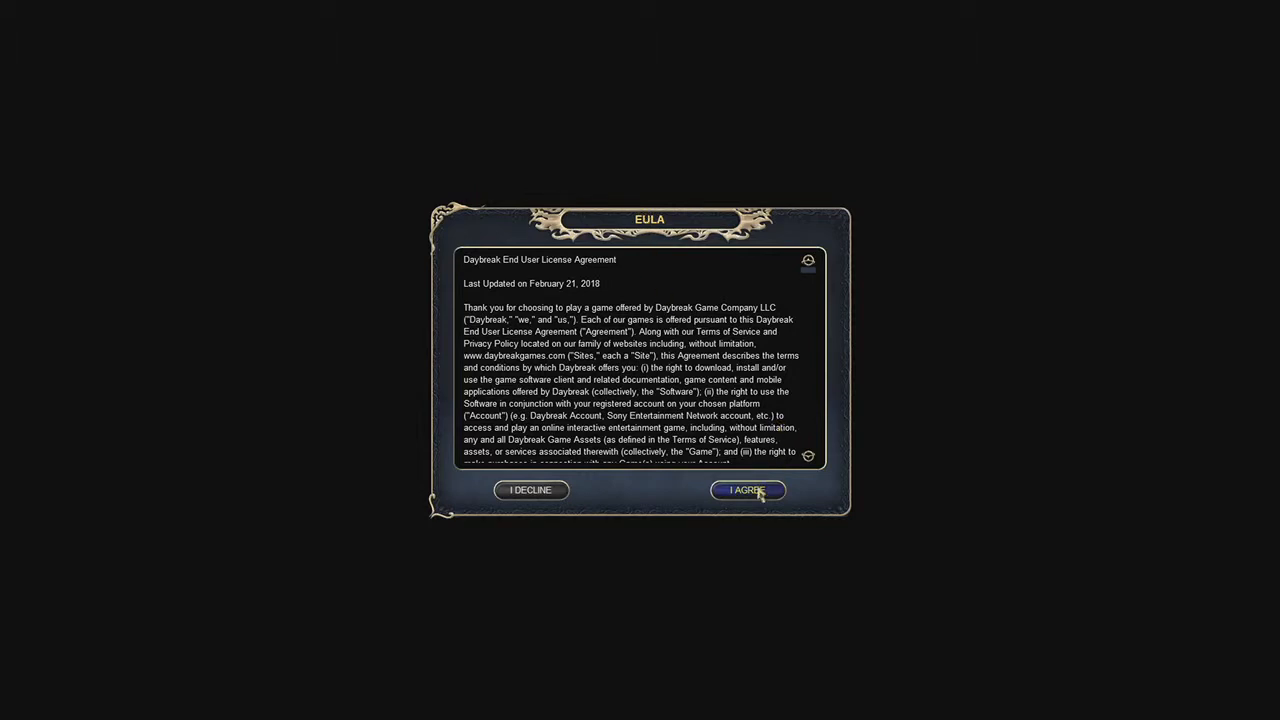
left_click(748, 490)
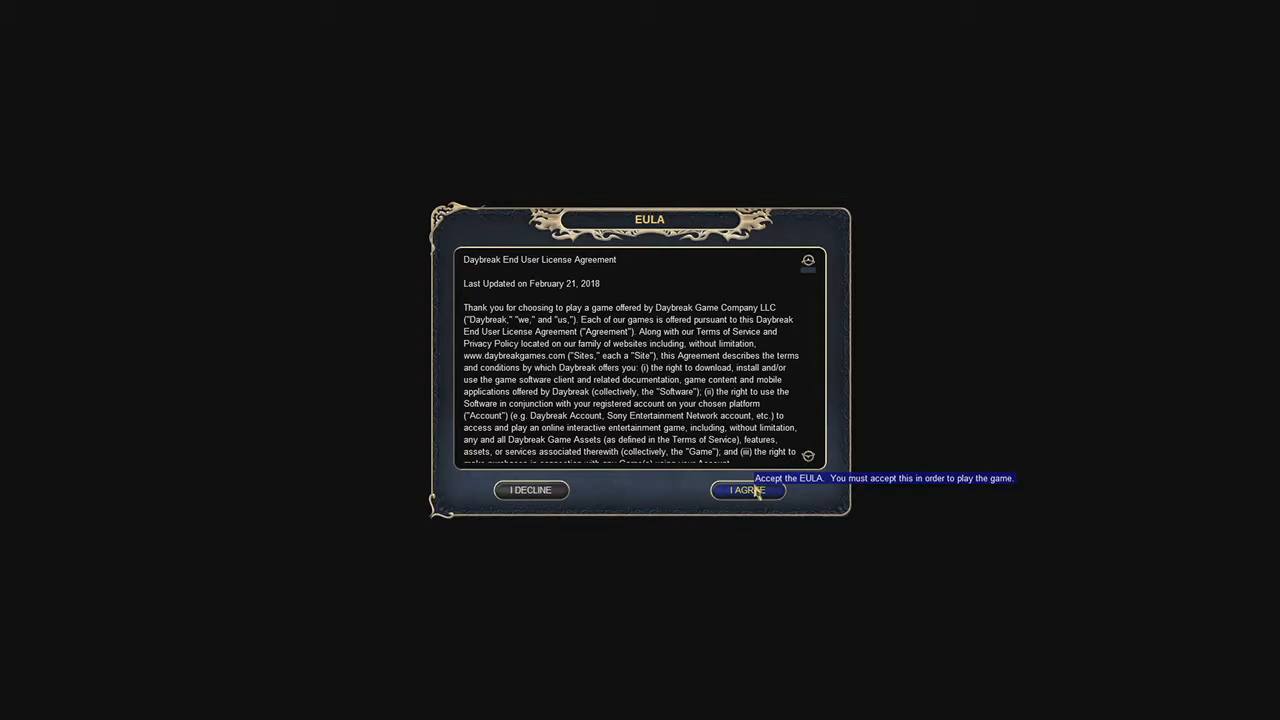
left_click(748, 490)
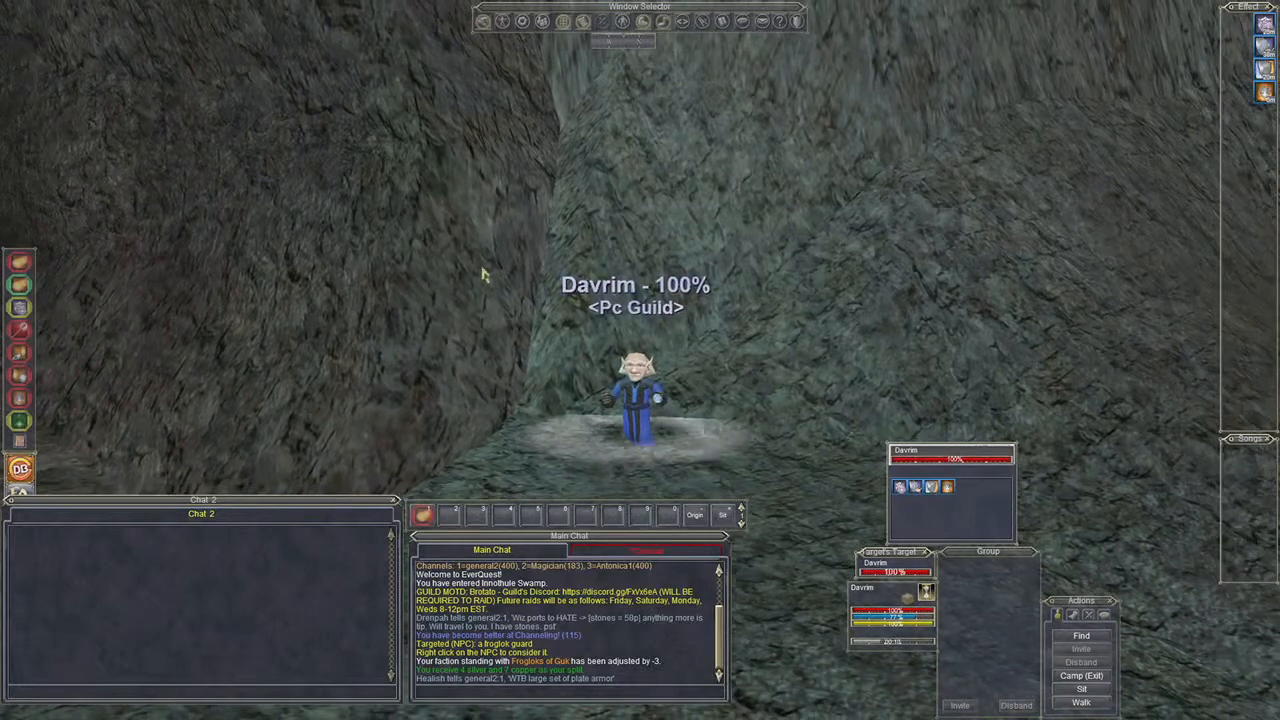
mouse_move(20, 308)
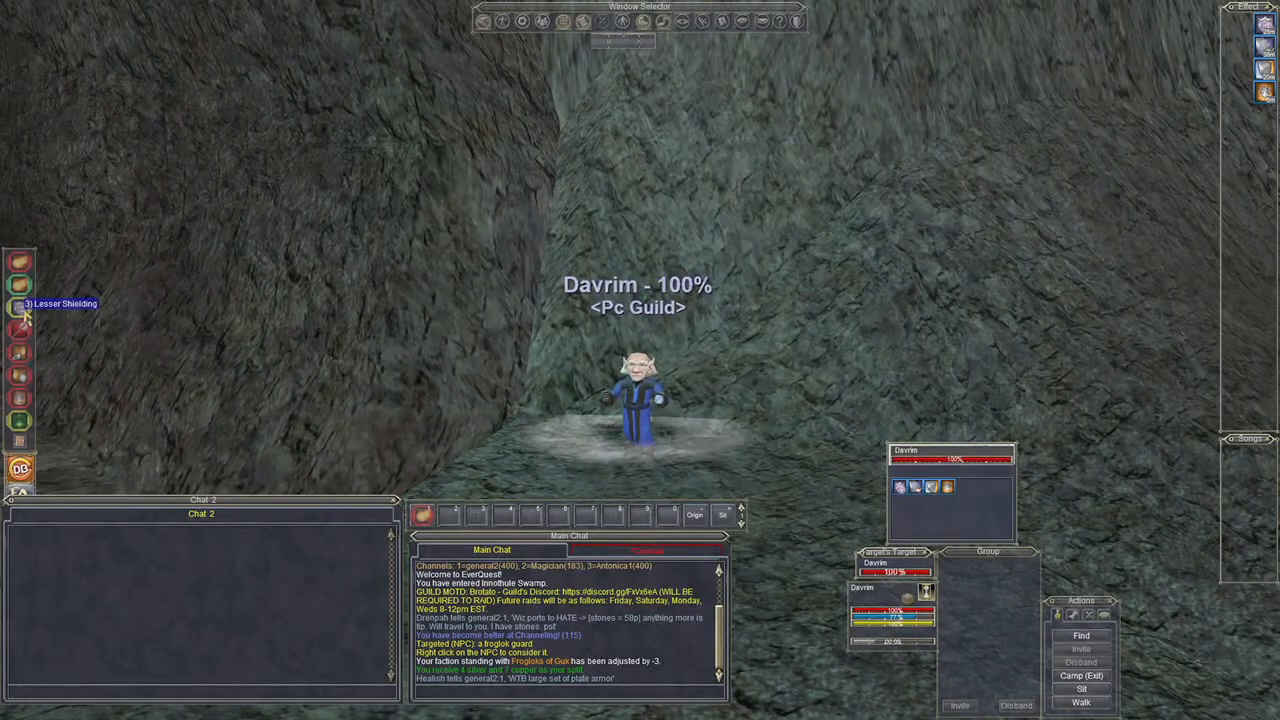
Cast Lesser Shielding and a second spell gem on Davrim to show the old particle effects
left_click(20, 310)
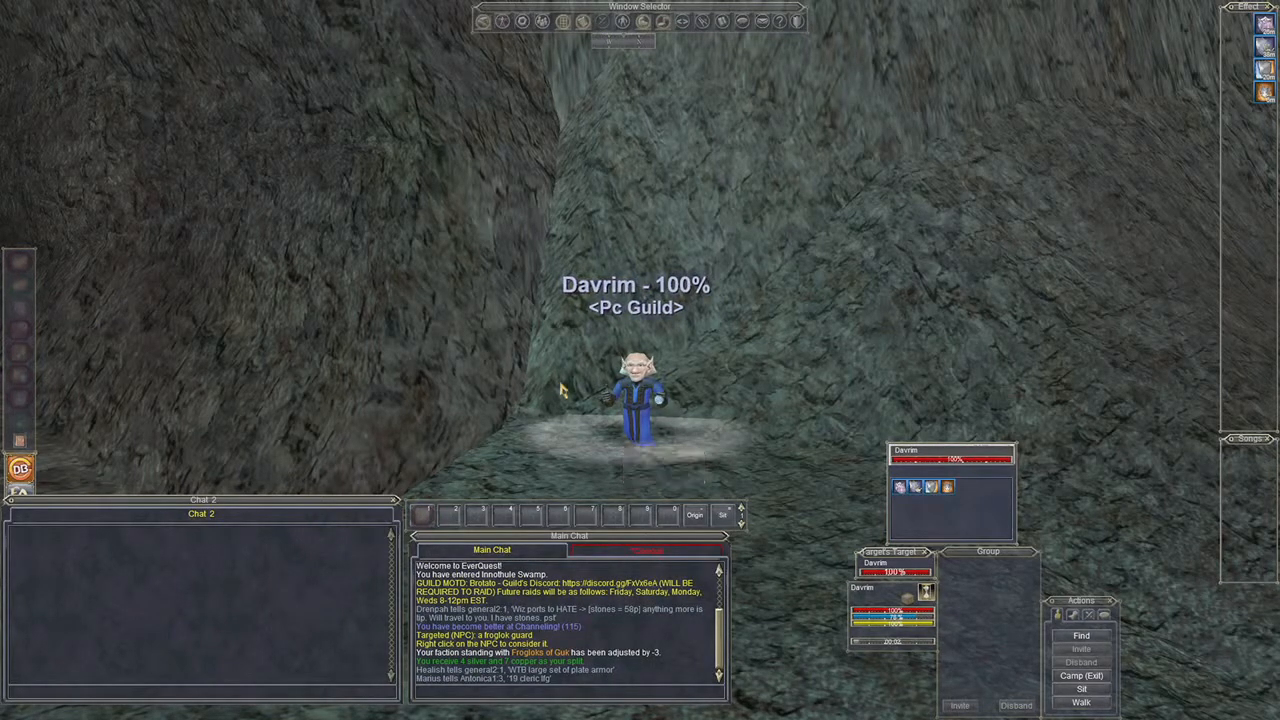
left_click(424, 514)
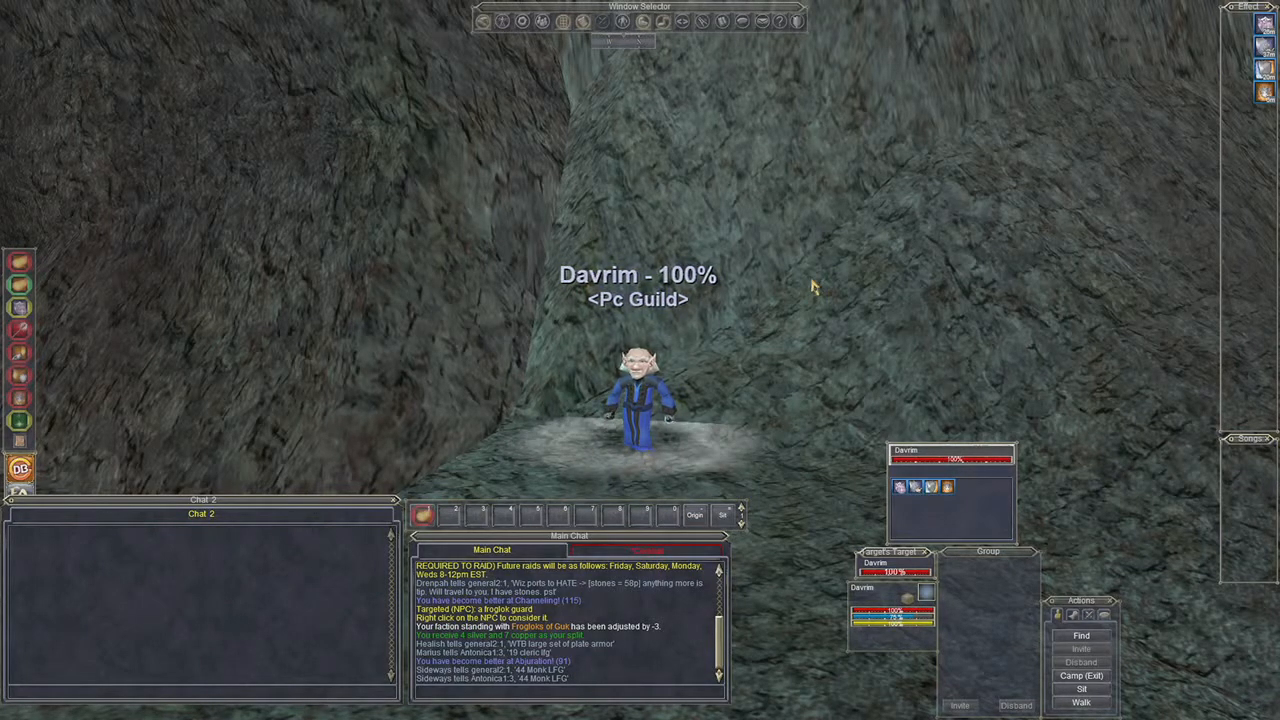
mouse_move(696, 310)
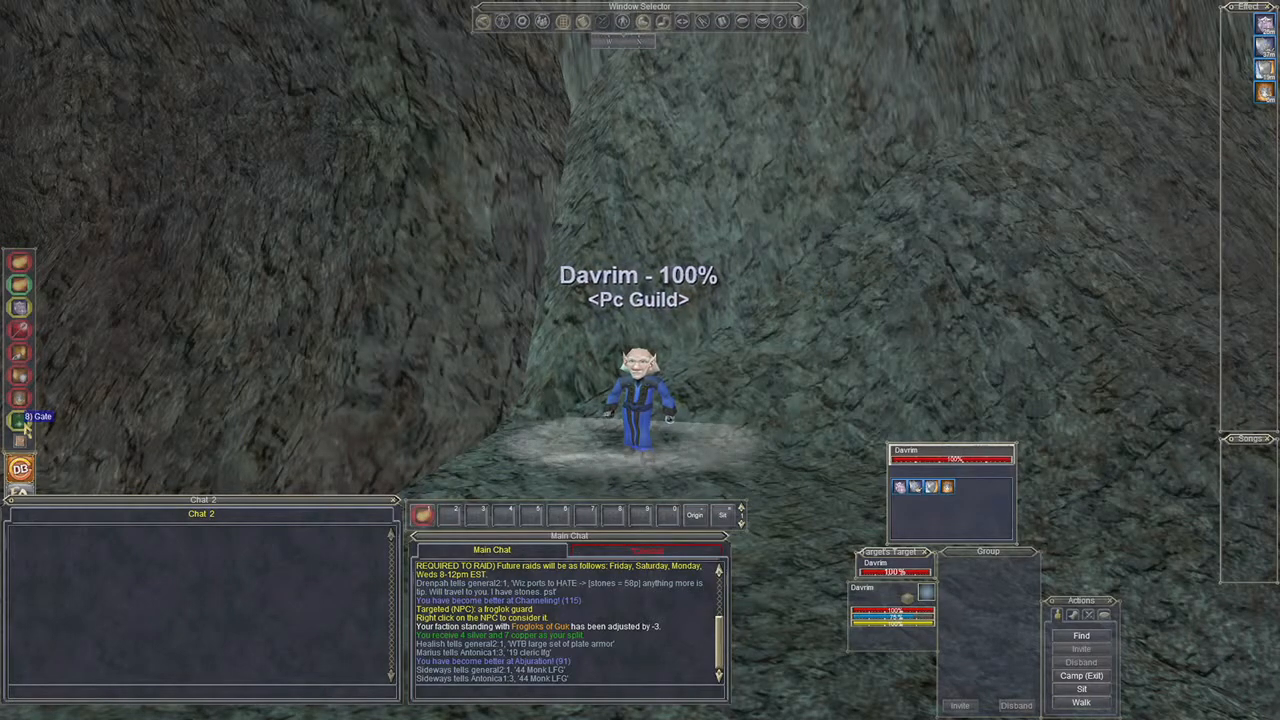
left_click(20, 416)
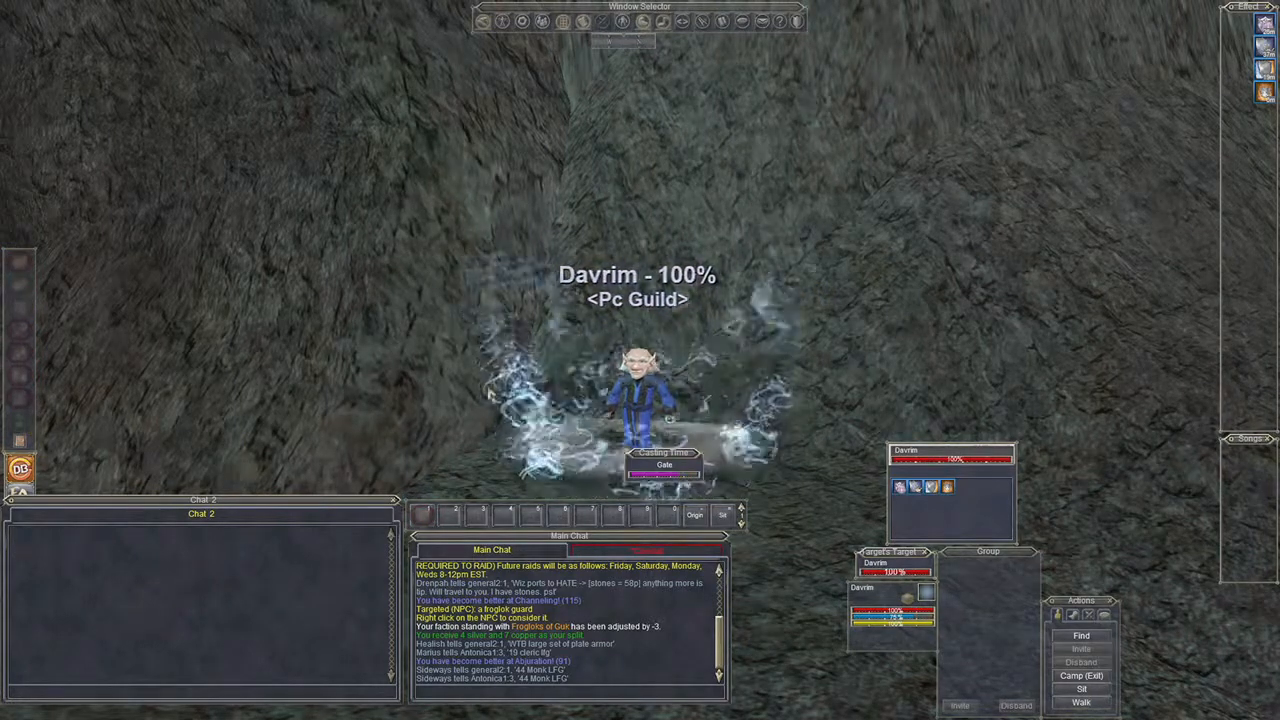